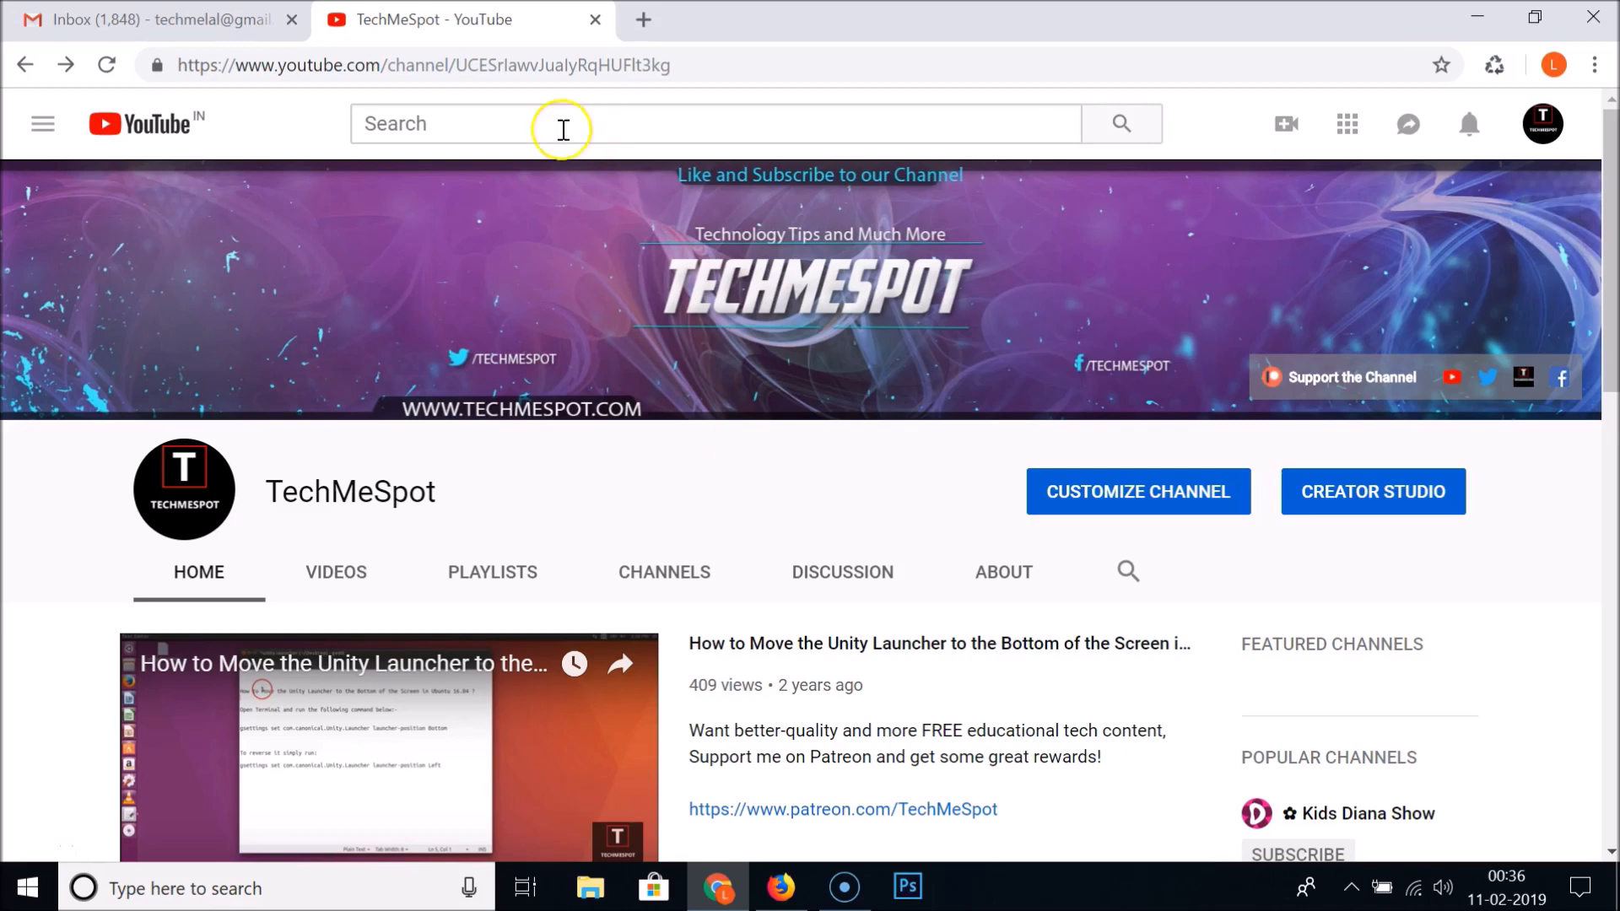
mouse_move(535, 155)
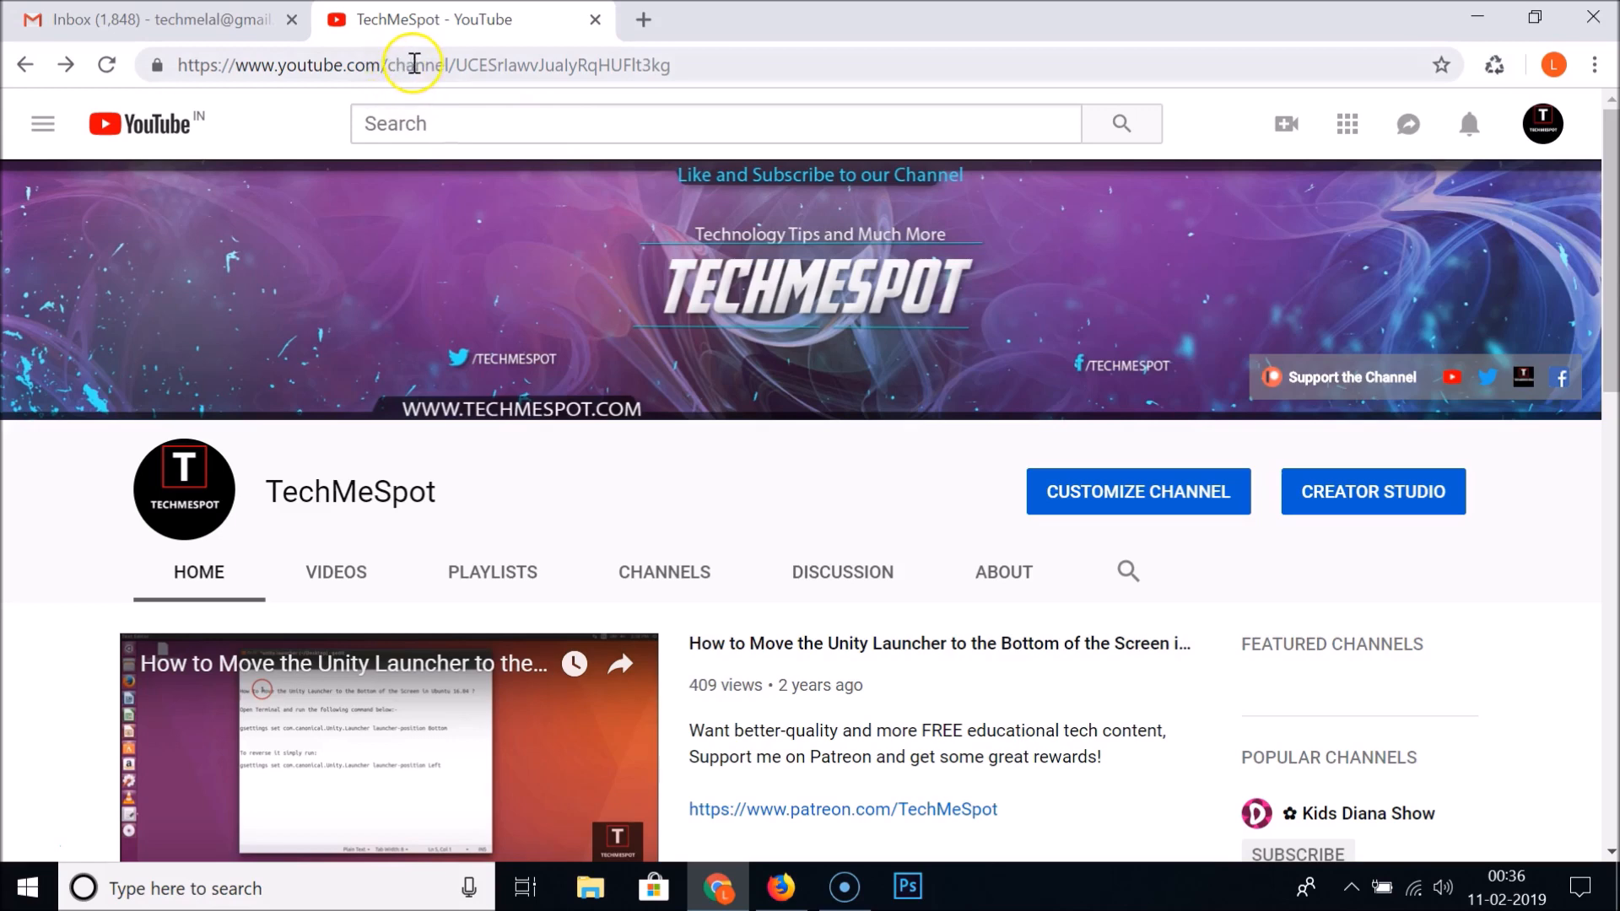
left_click(414, 64)
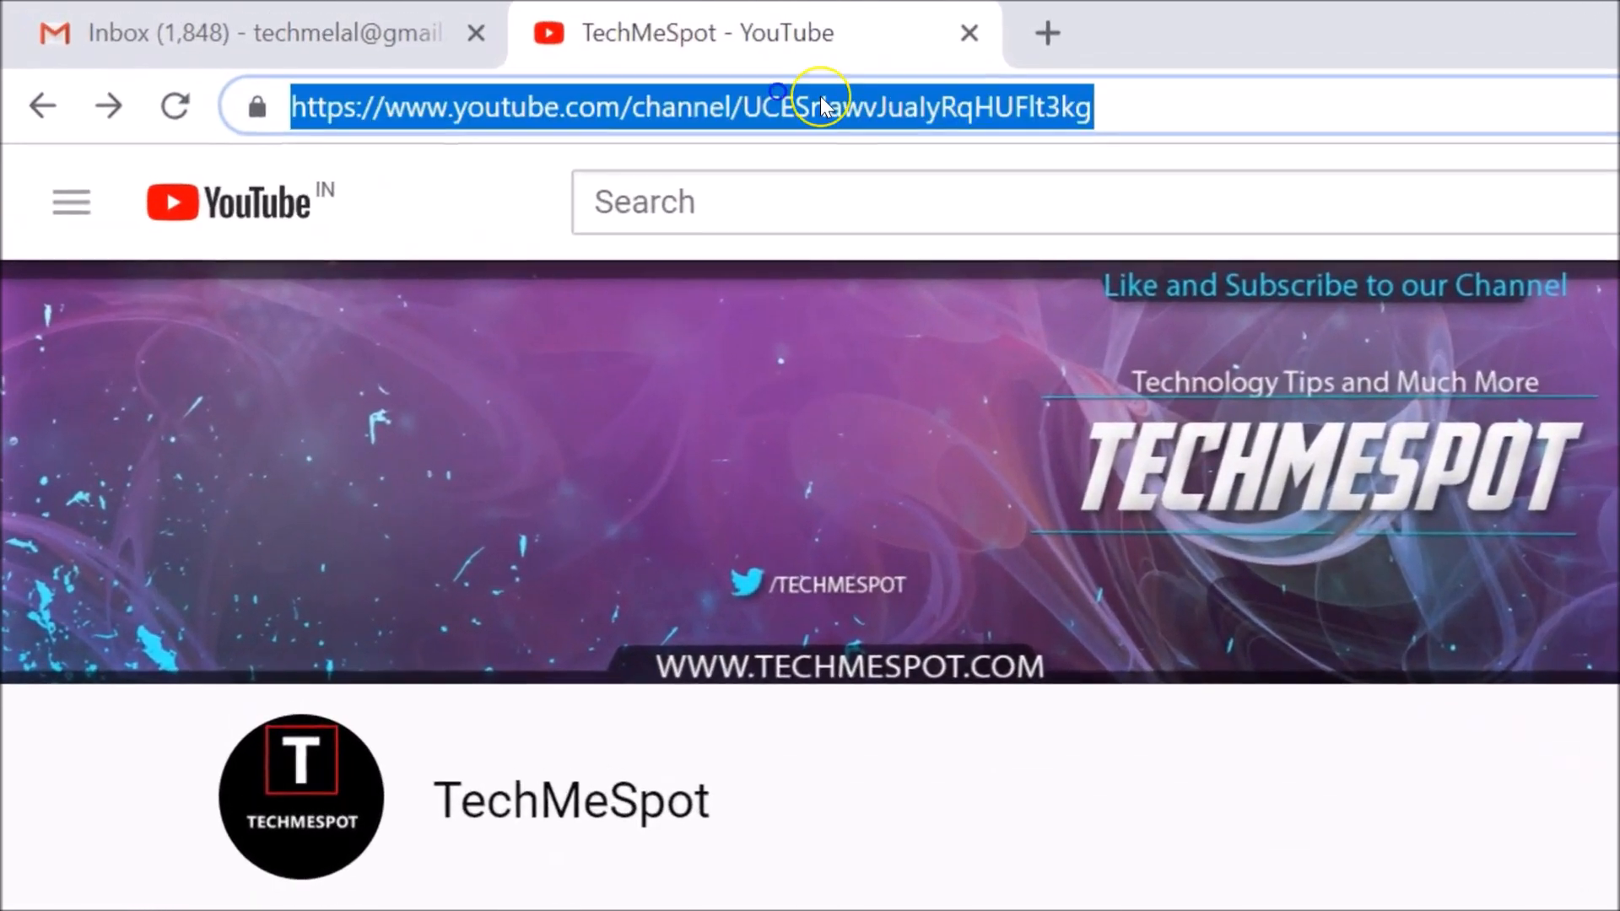
type("http://youtube.com/subscription_manager")
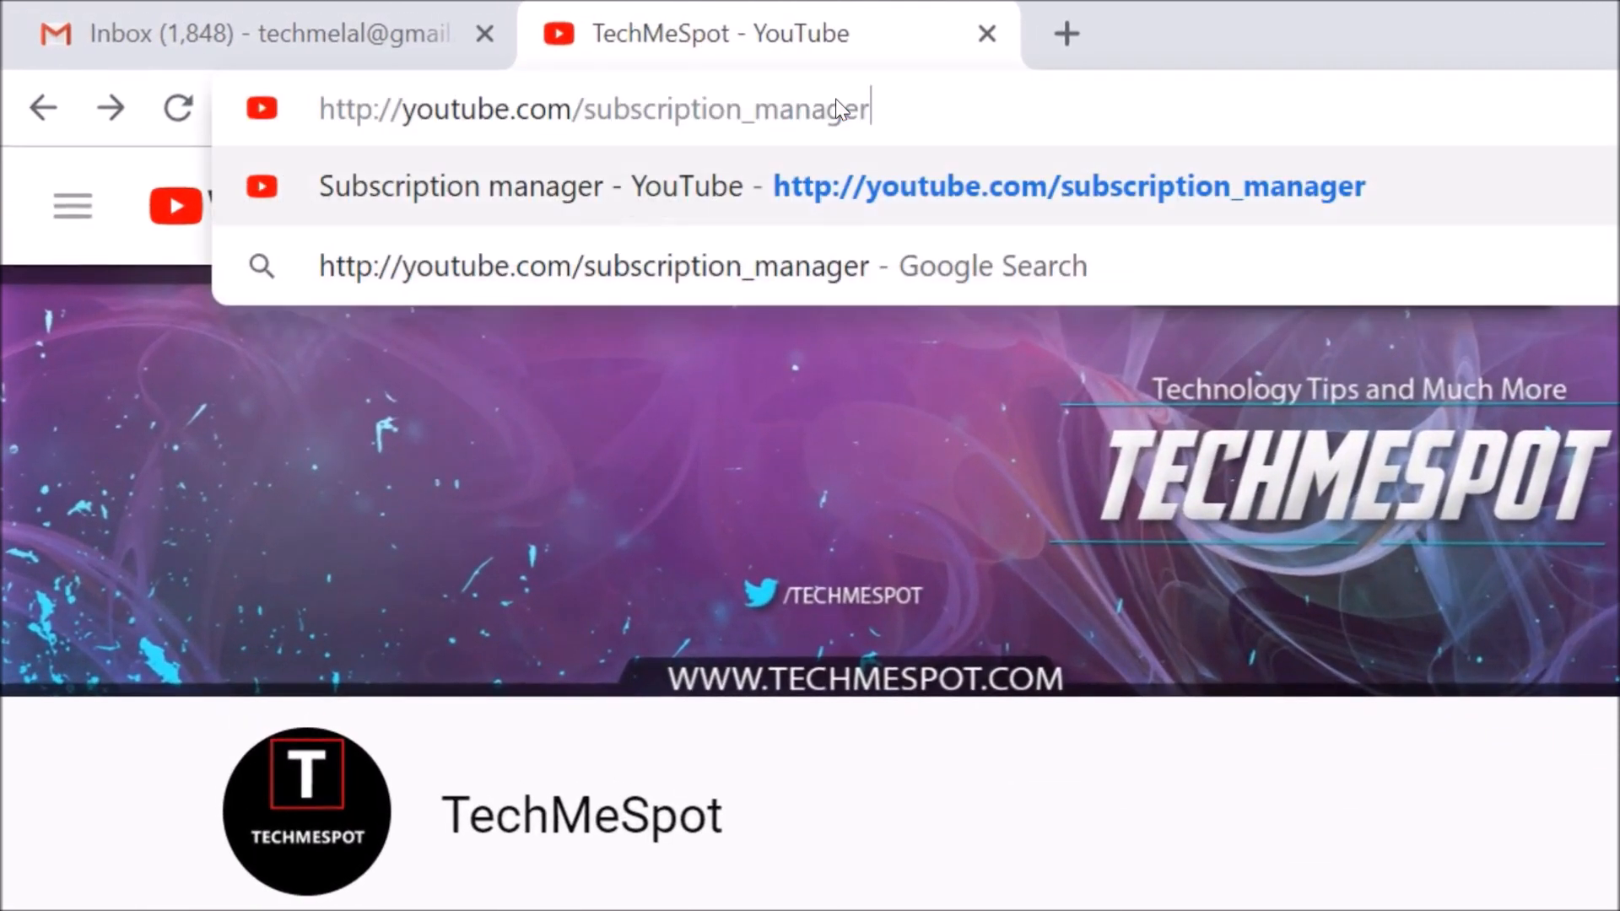
mouse_move(478, 118)
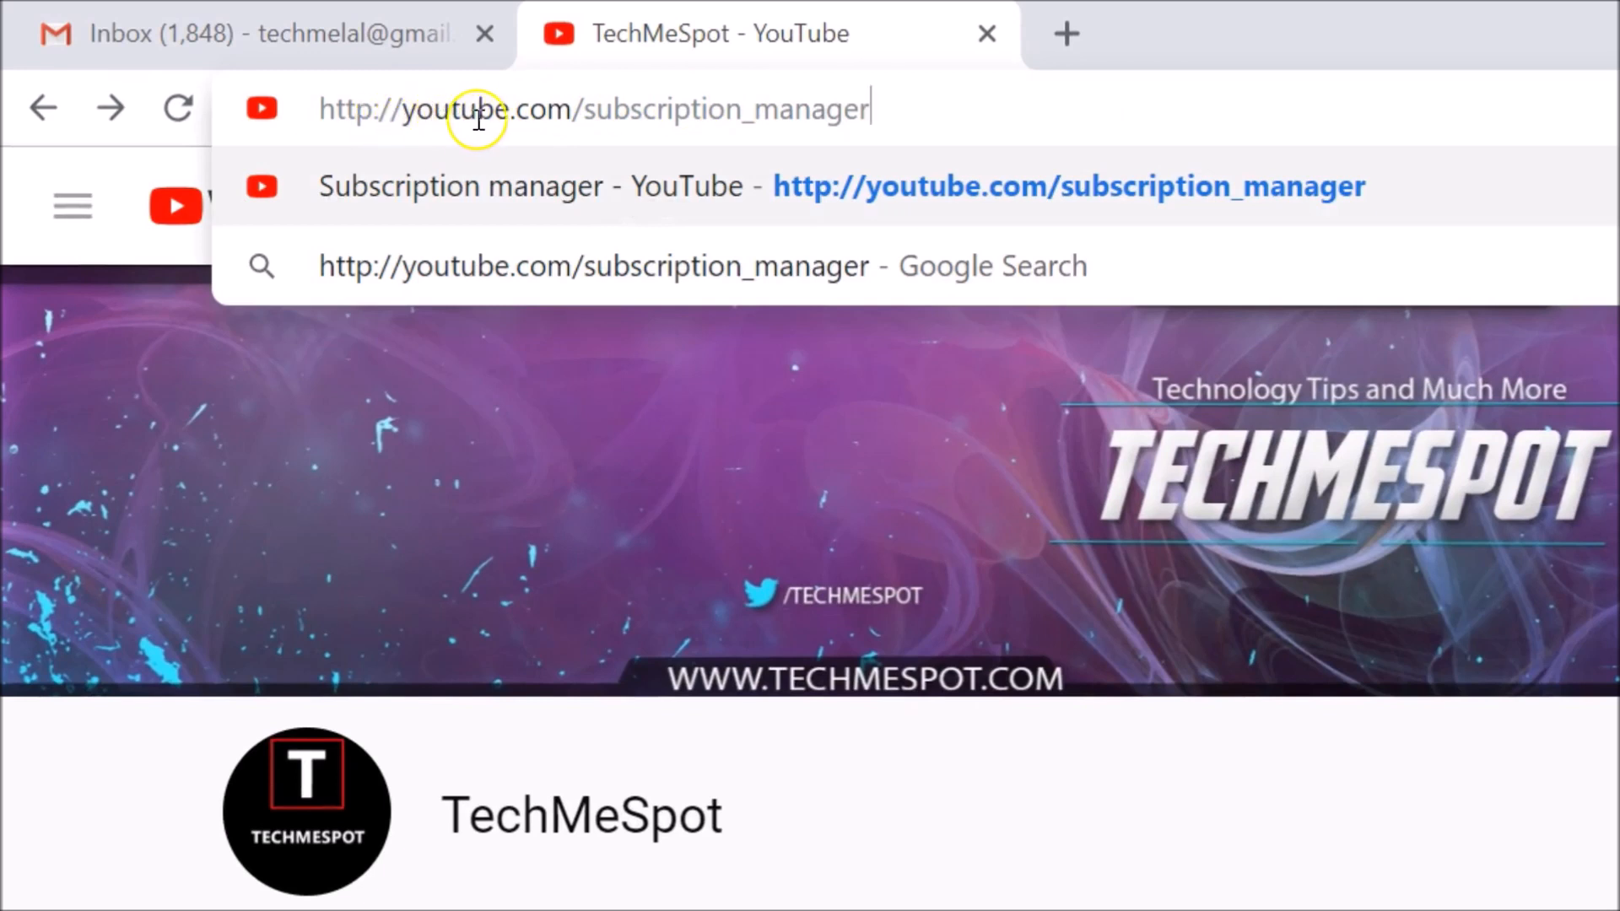
mouse_move(667, 108)
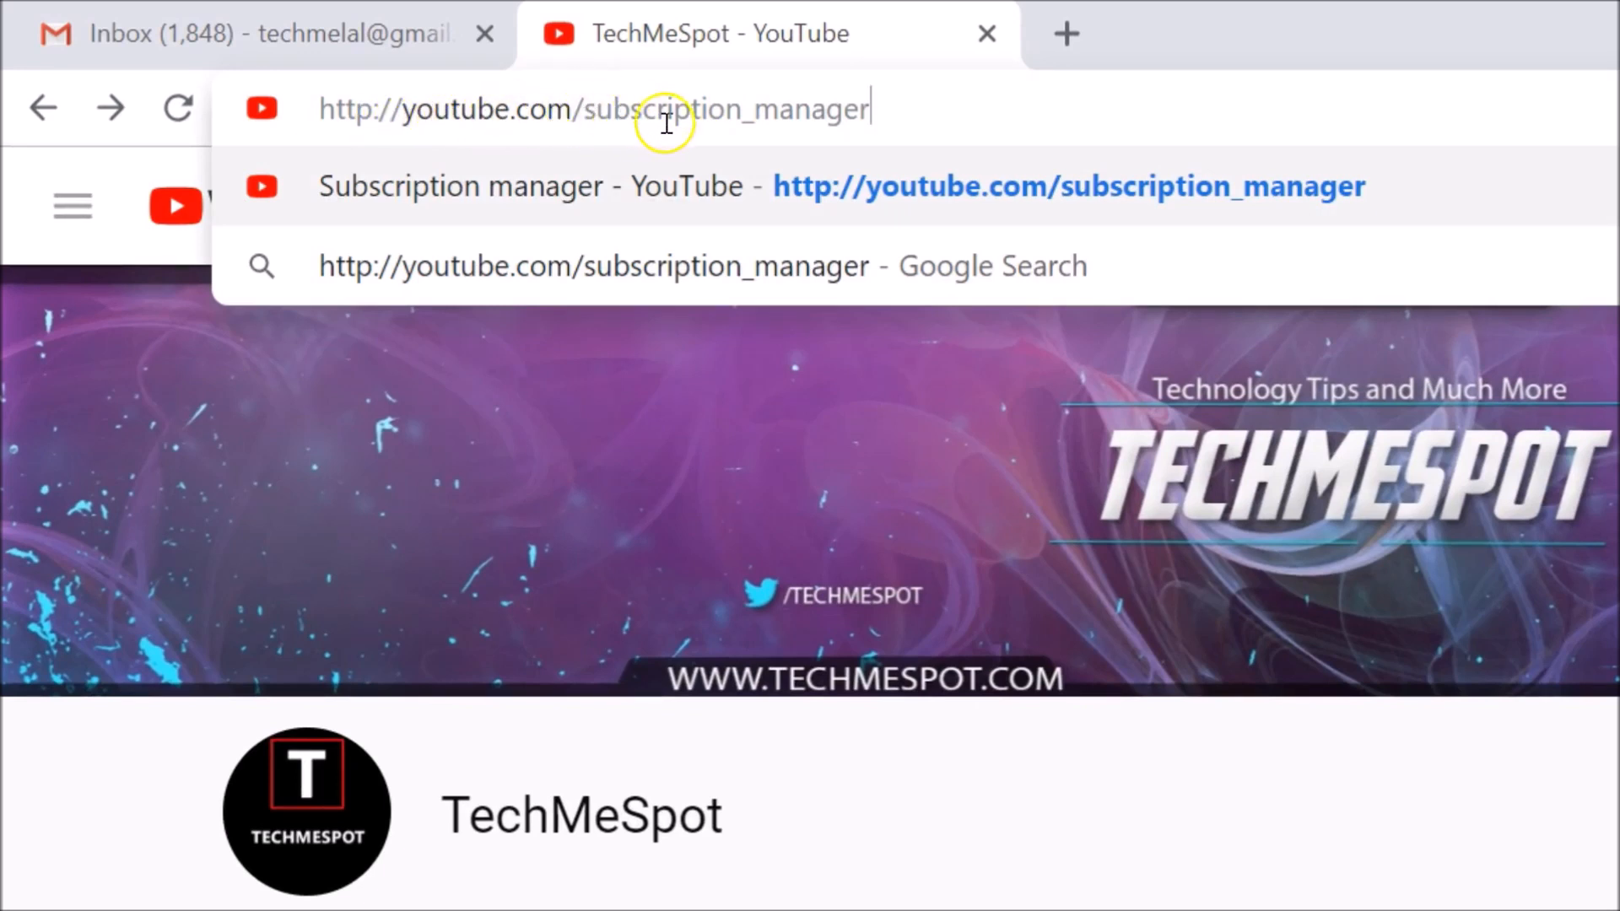
mouse_move(918, 108)
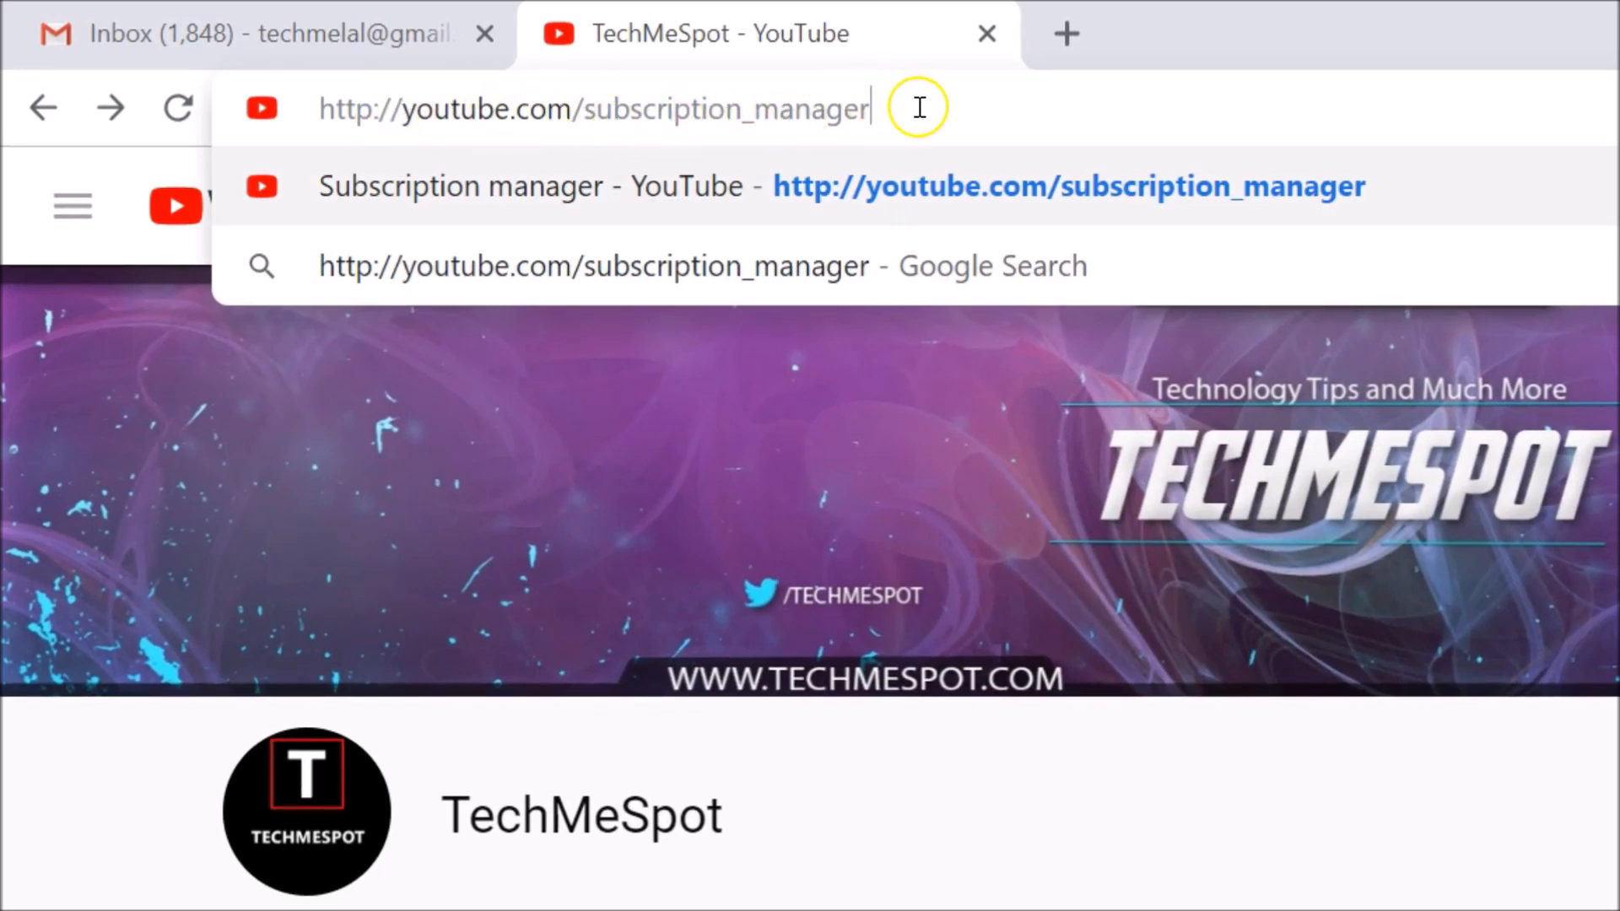
triple_click(594, 108)
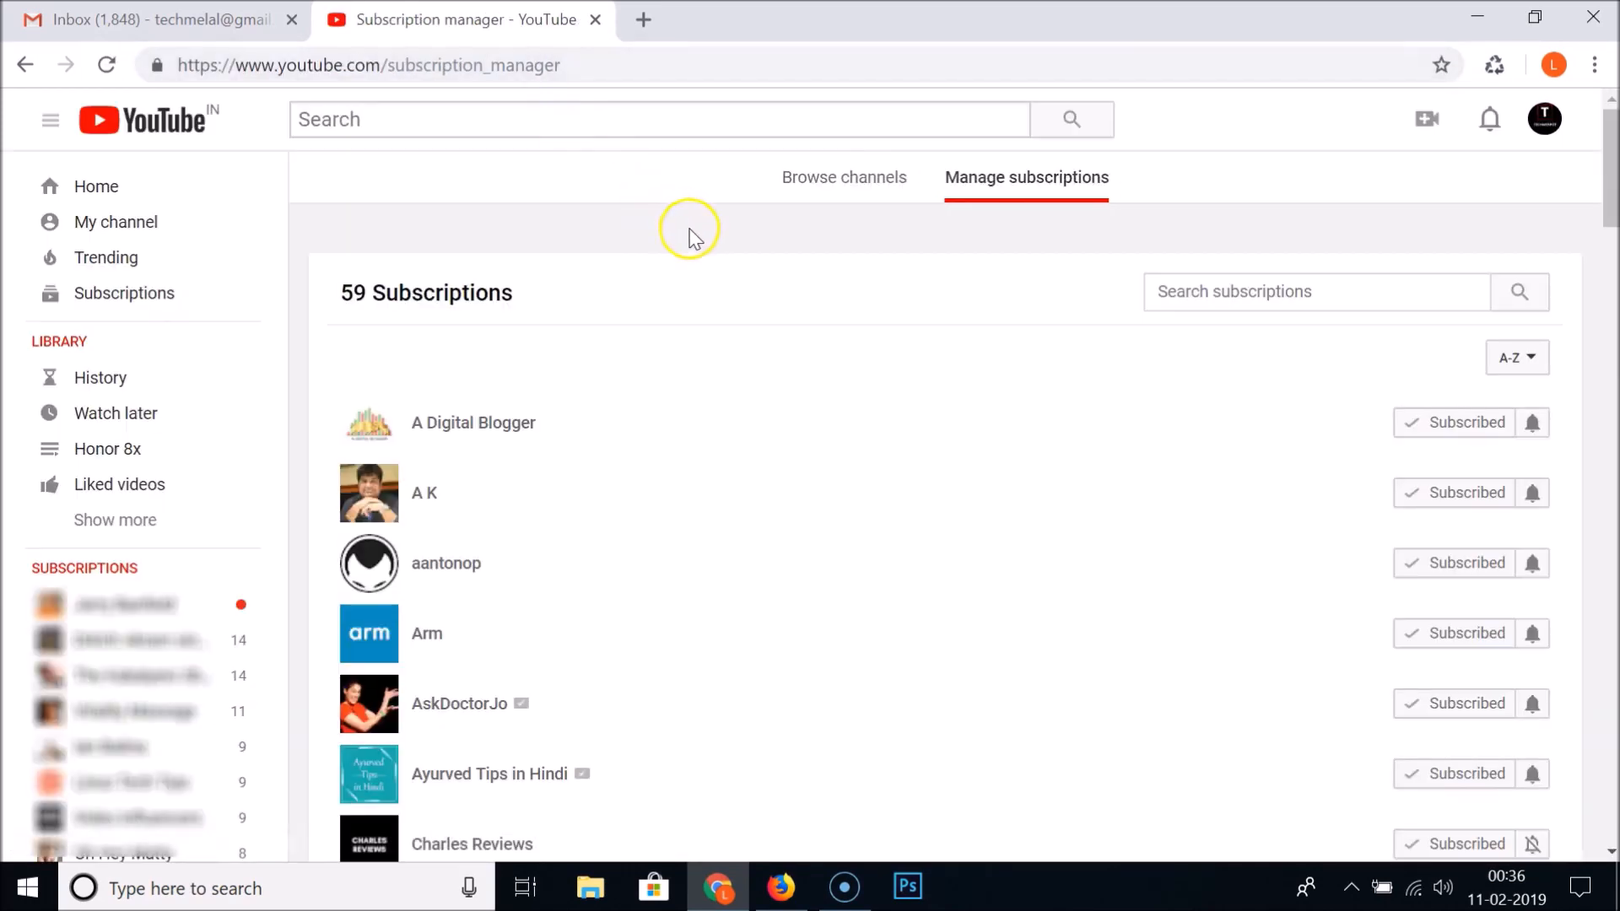
mouse_move(554, 287)
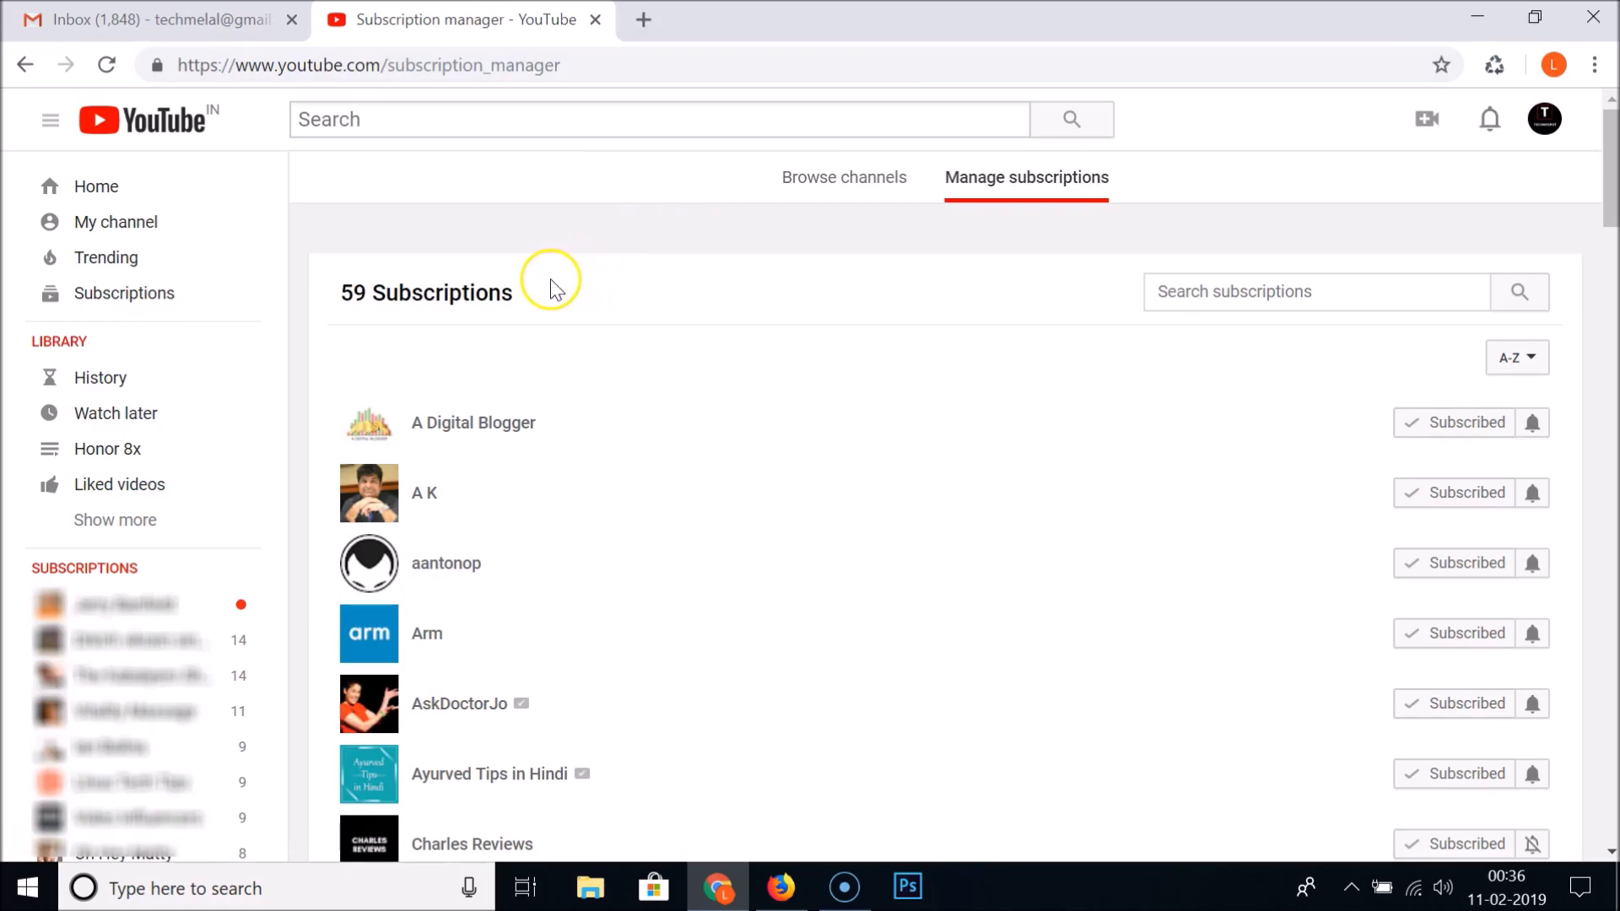
mouse_move(394, 343)
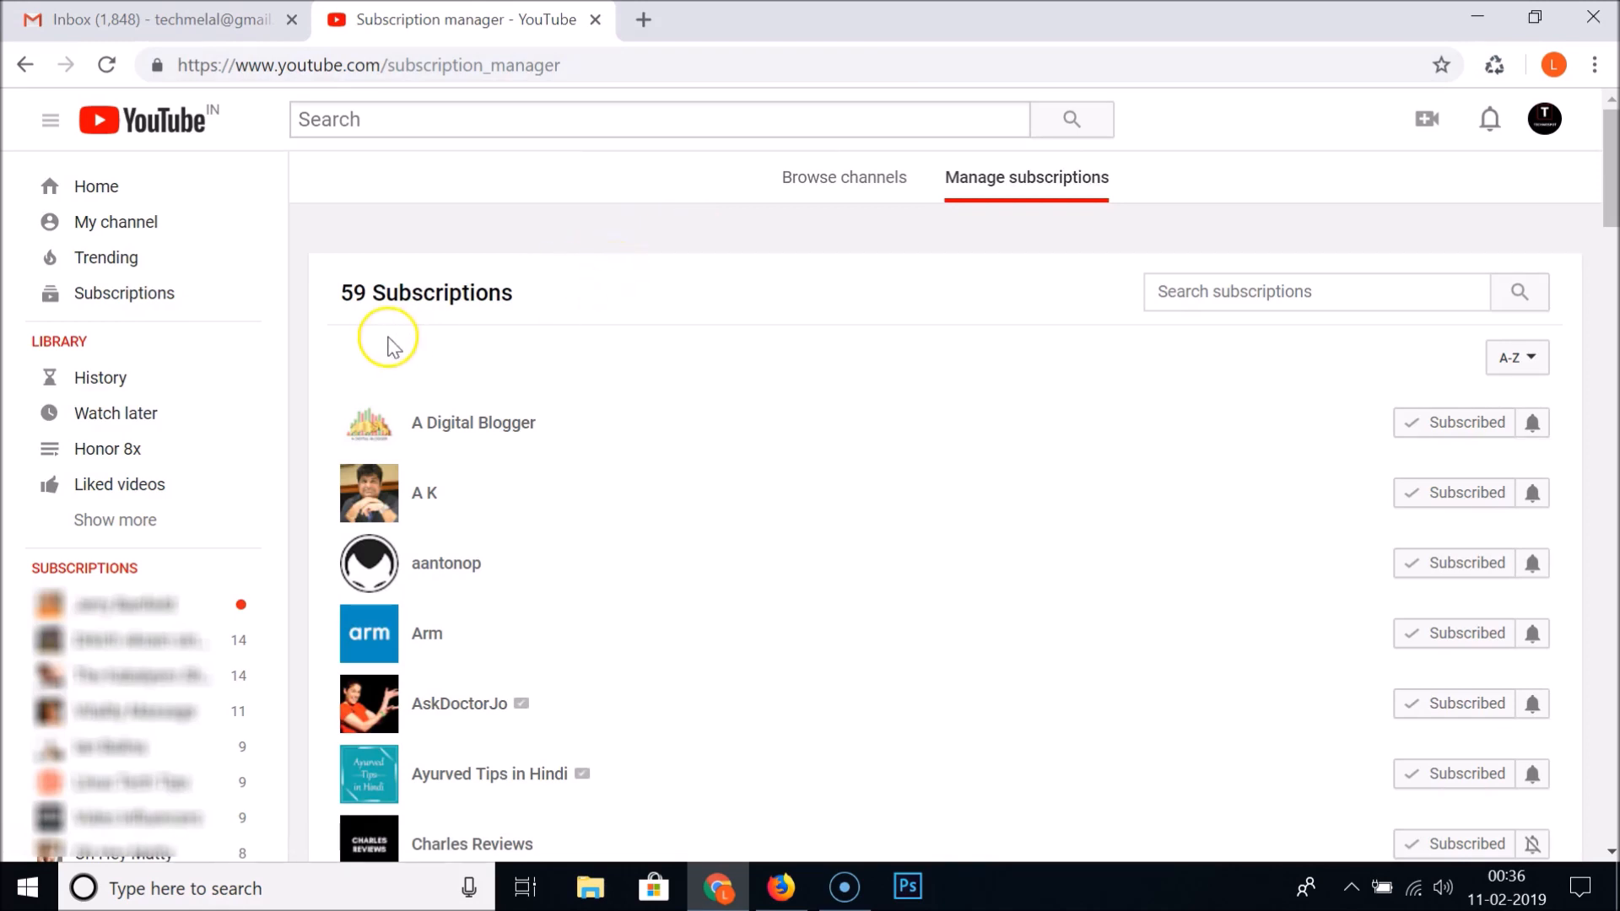
mouse_move(672, 342)
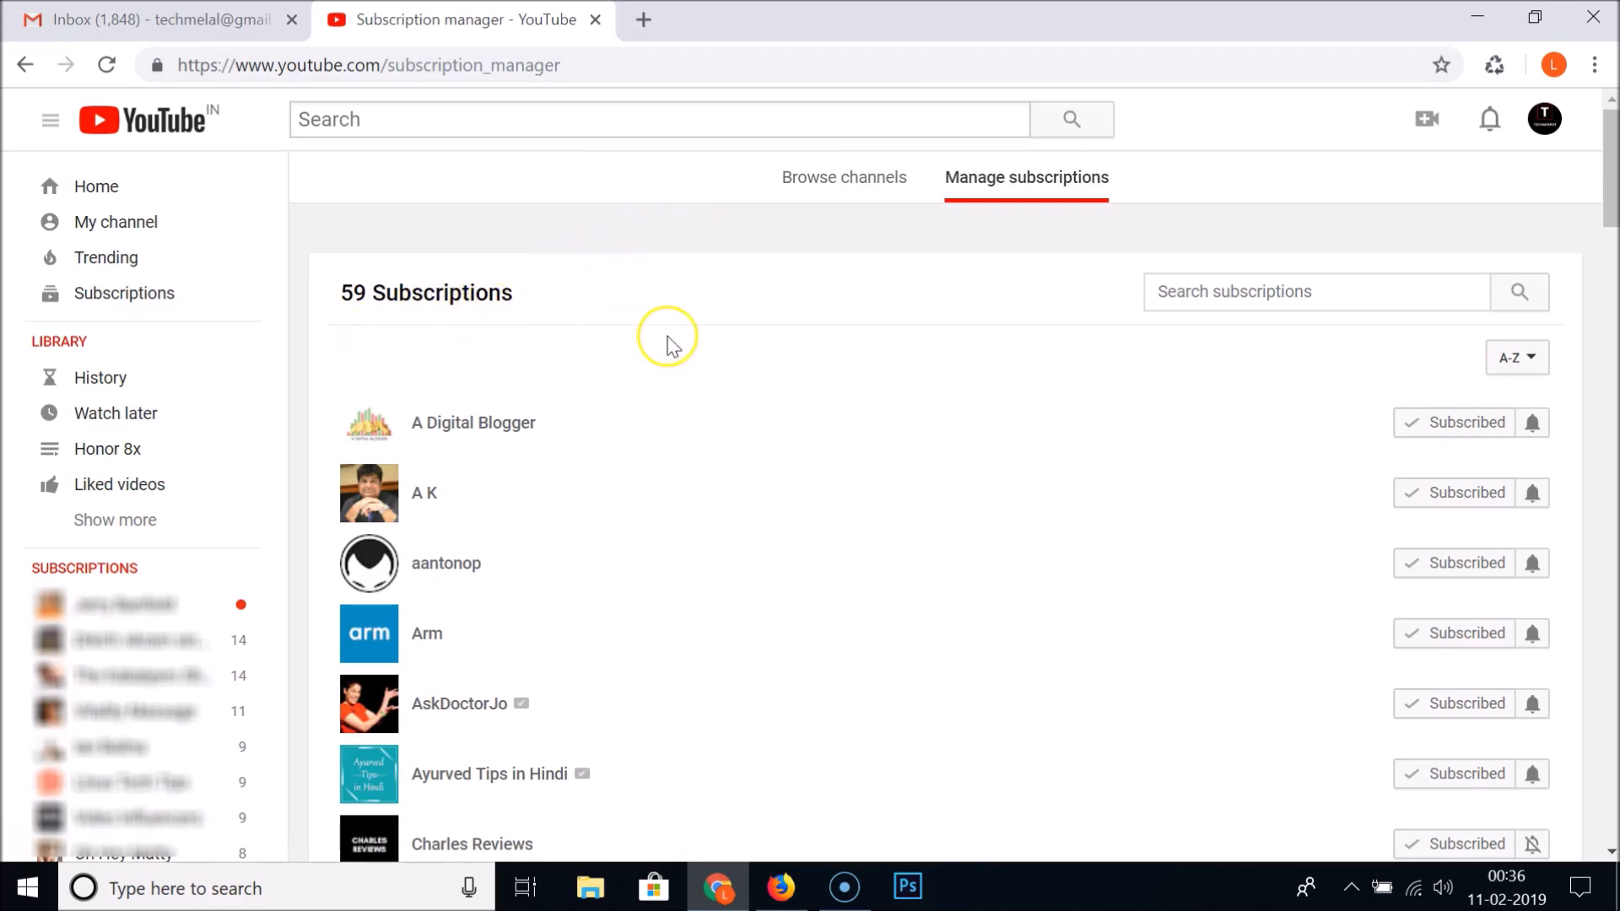
- Browse down the 59-channel subscription list and return to the top
scroll("down", 3)
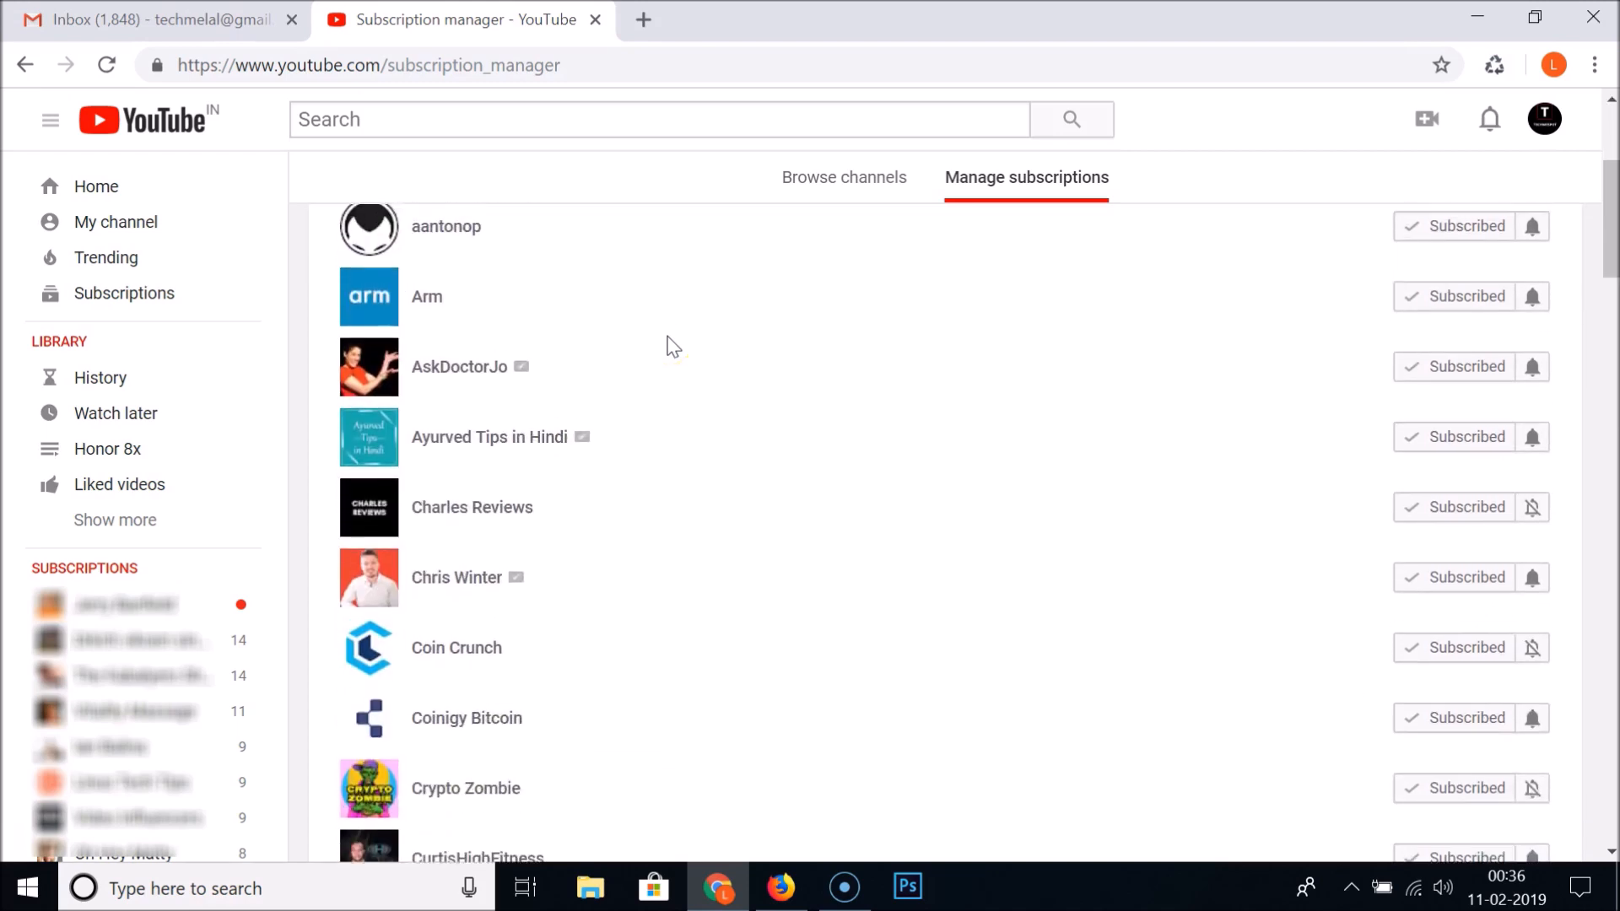
scroll("up", 3)
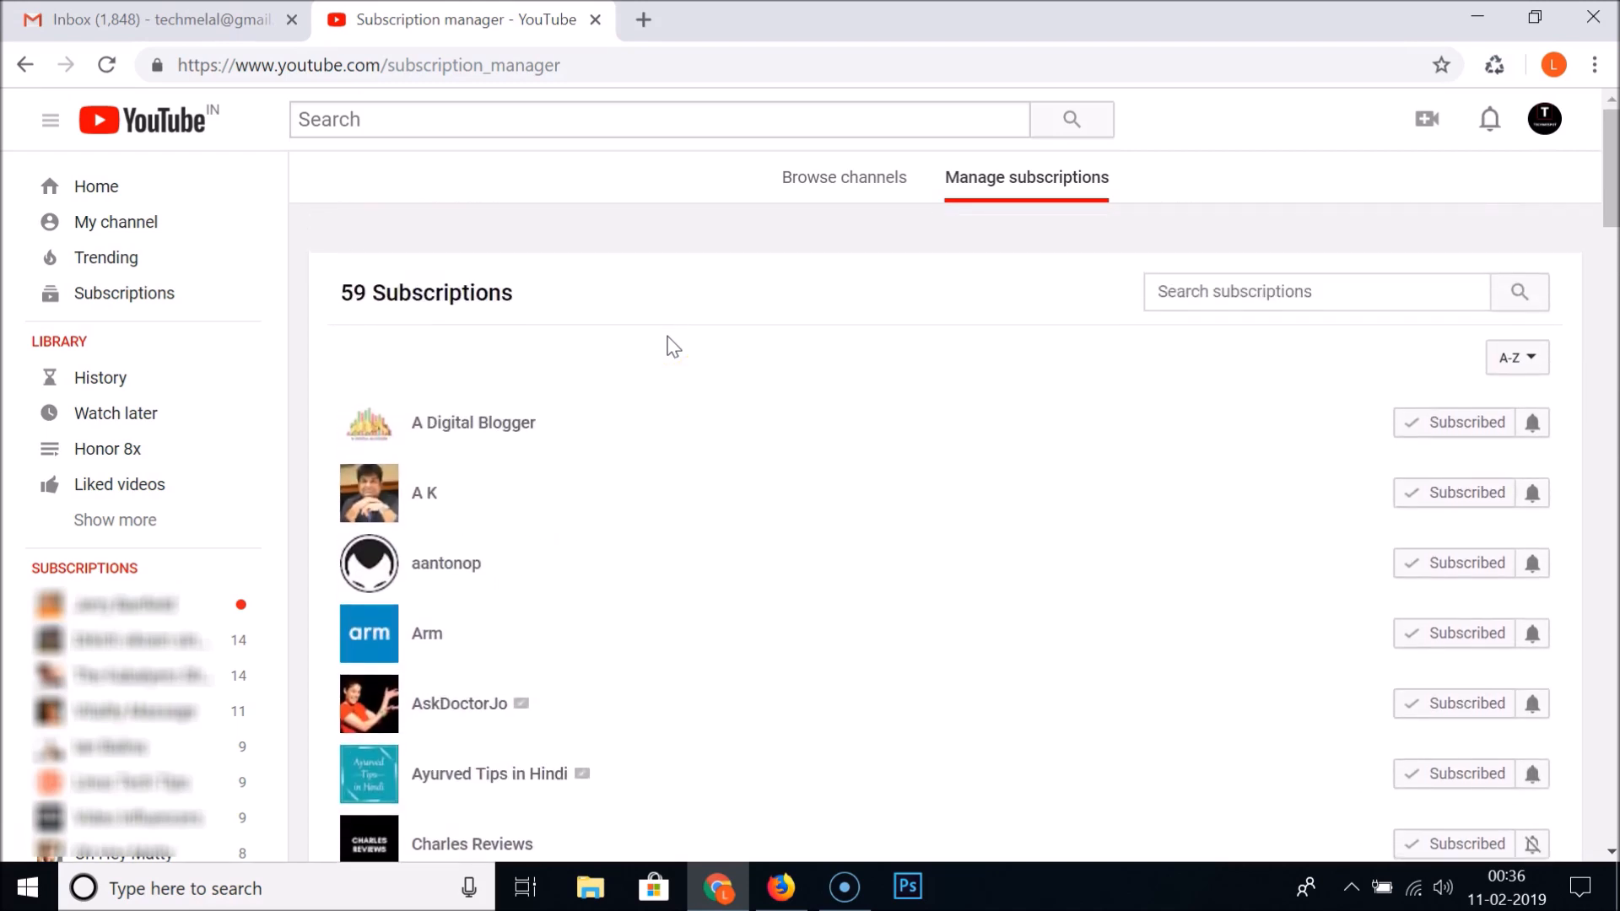
mouse_move(1184, 292)
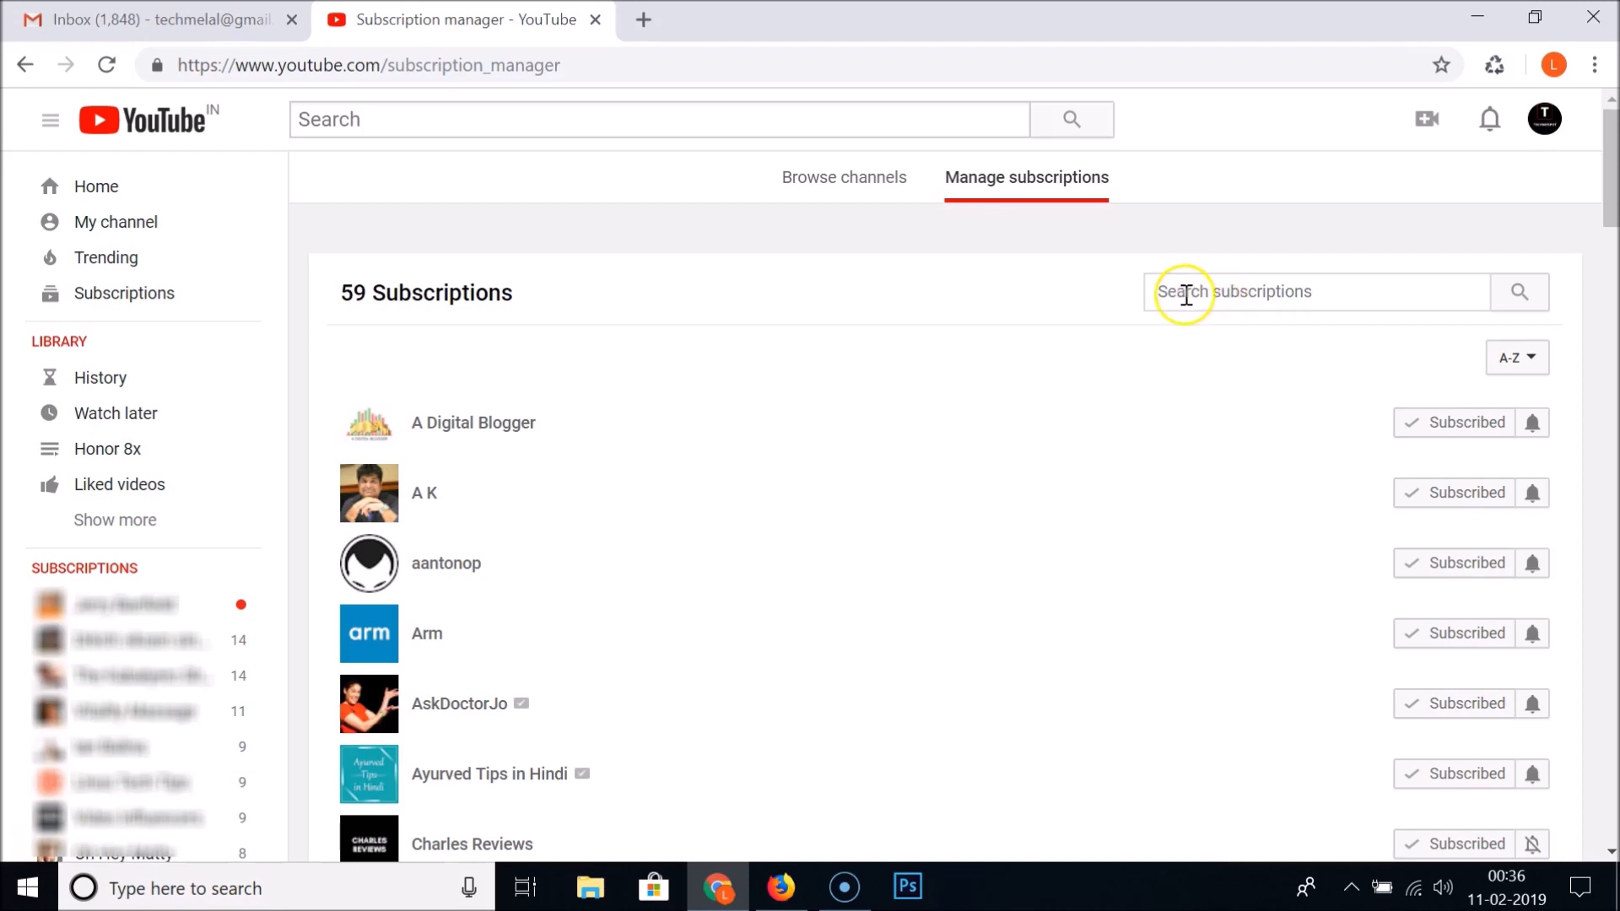
mouse_move(1292, 292)
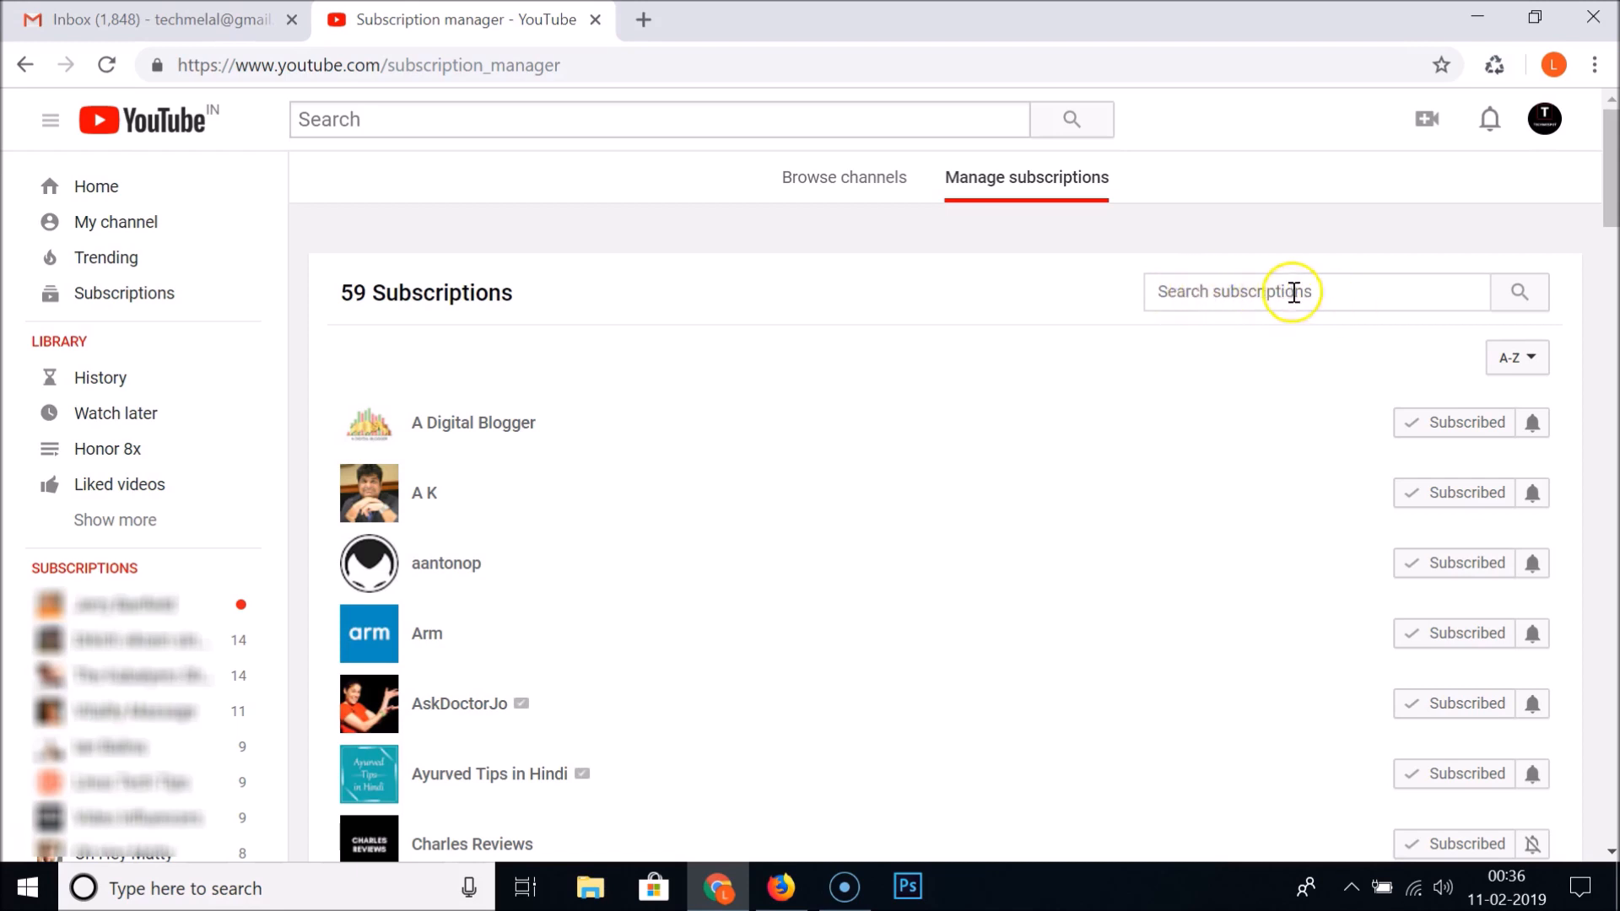
mouse_move(1210, 290)
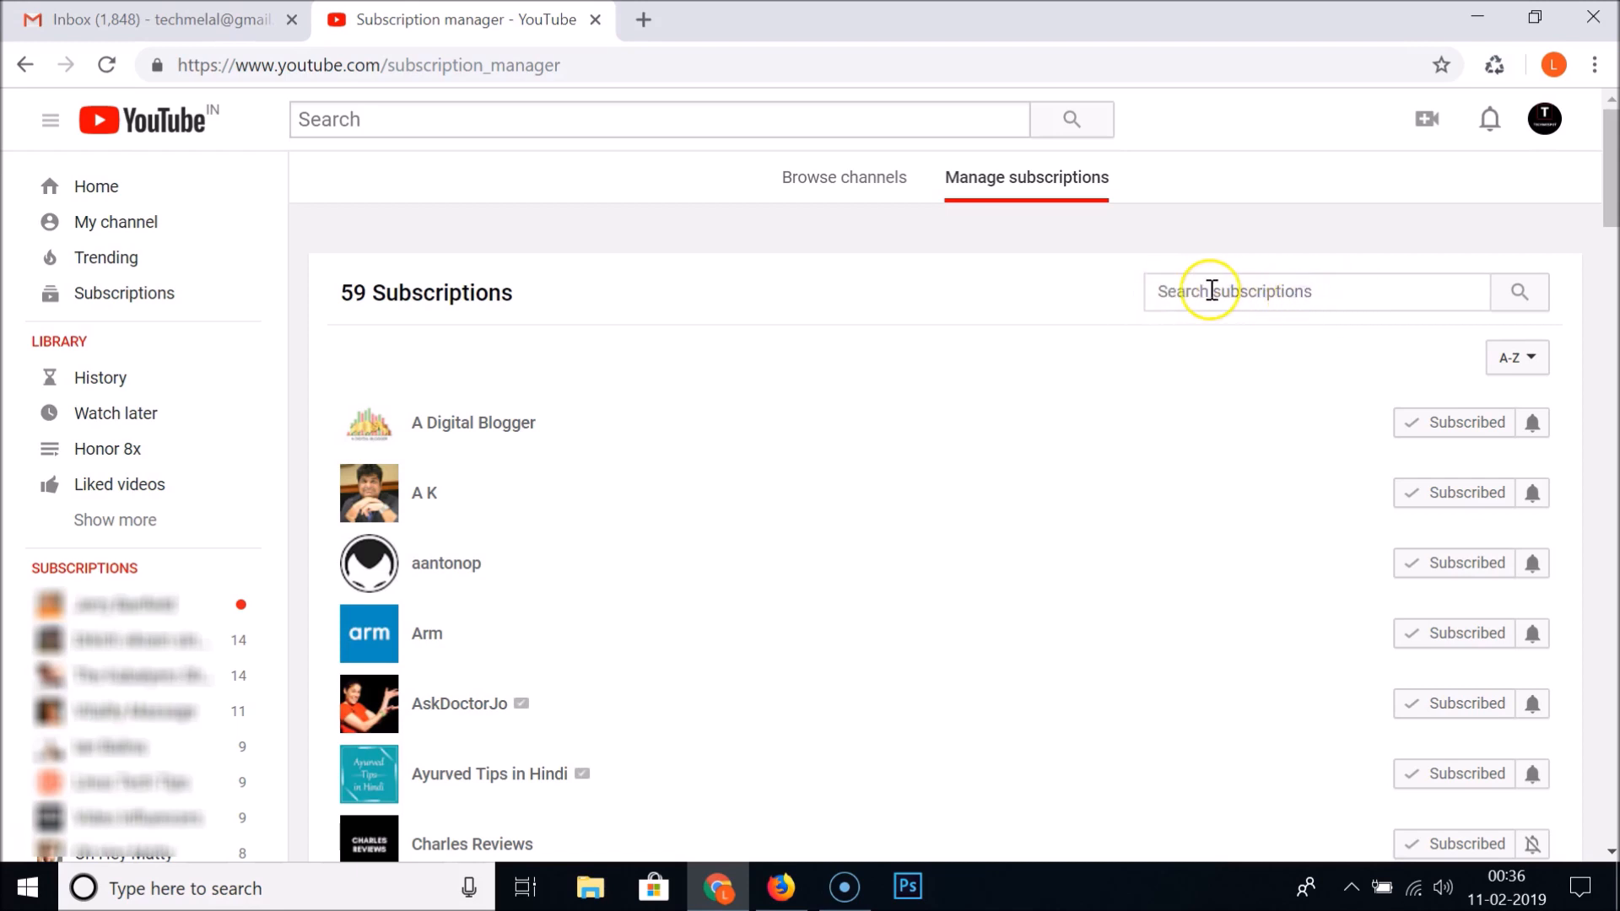
mouse_move(1159, 333)
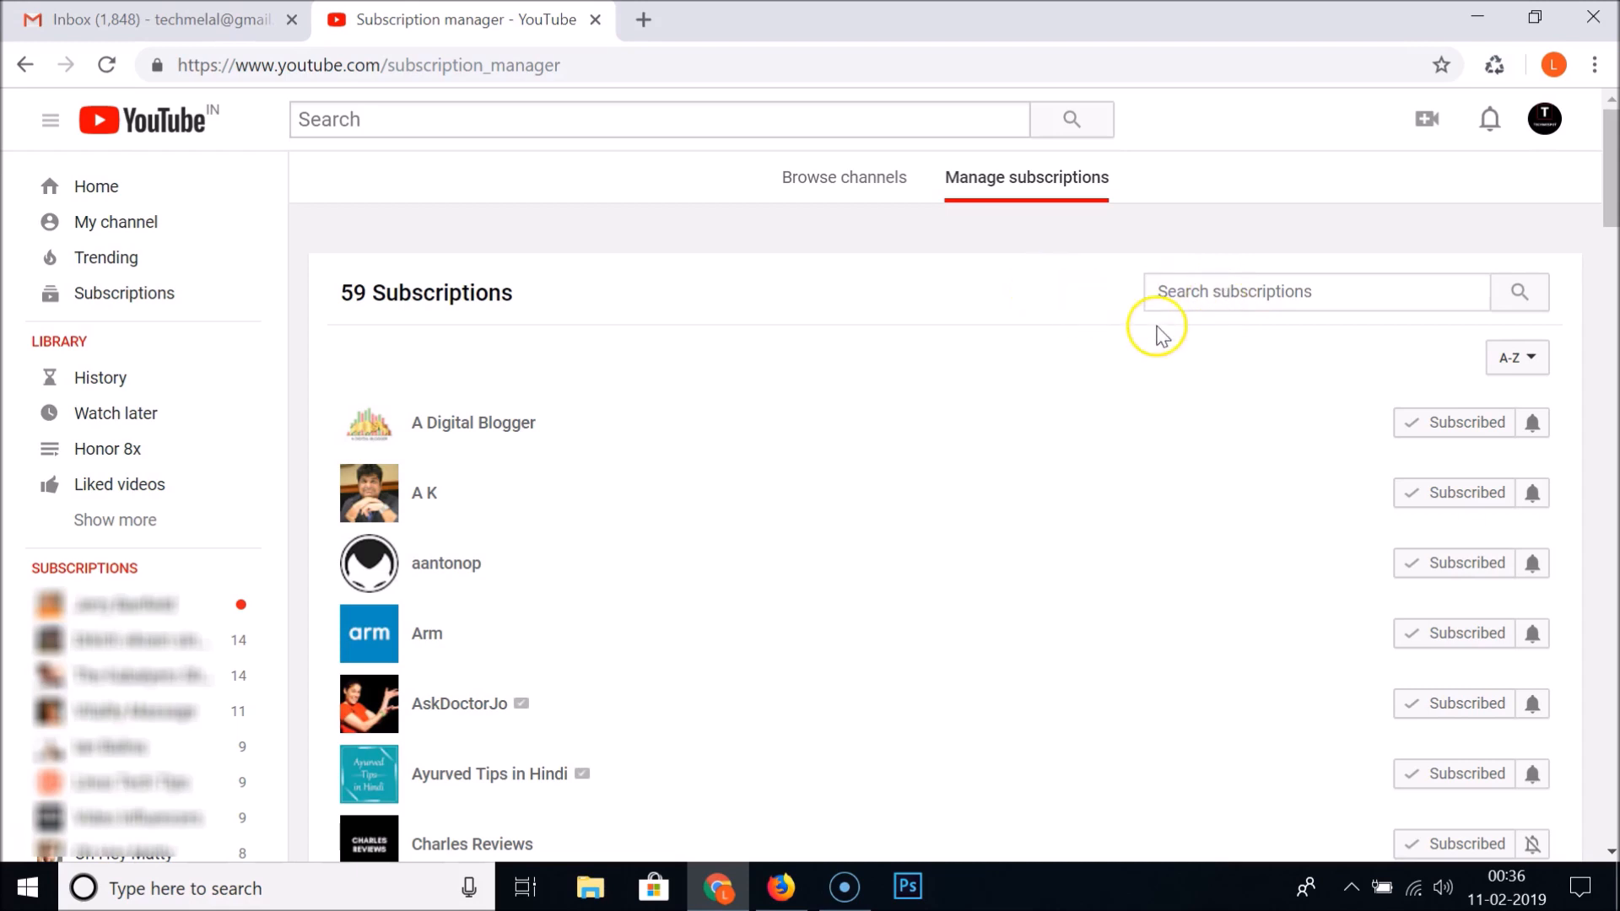
left_click(1516, 358)
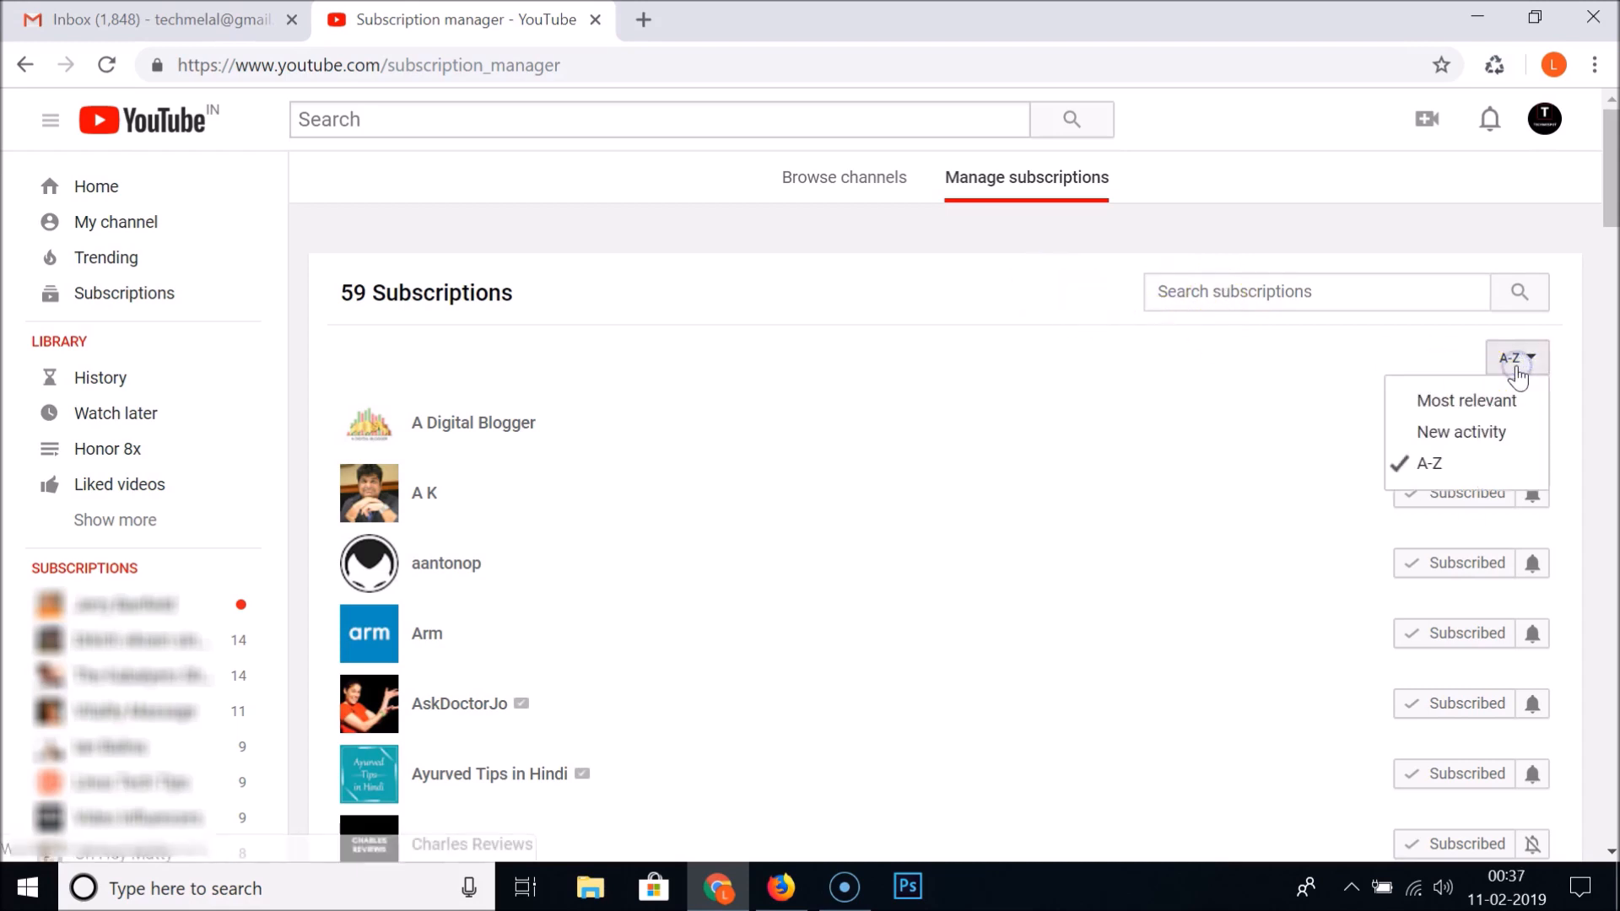
mouse_move(1464, 401)
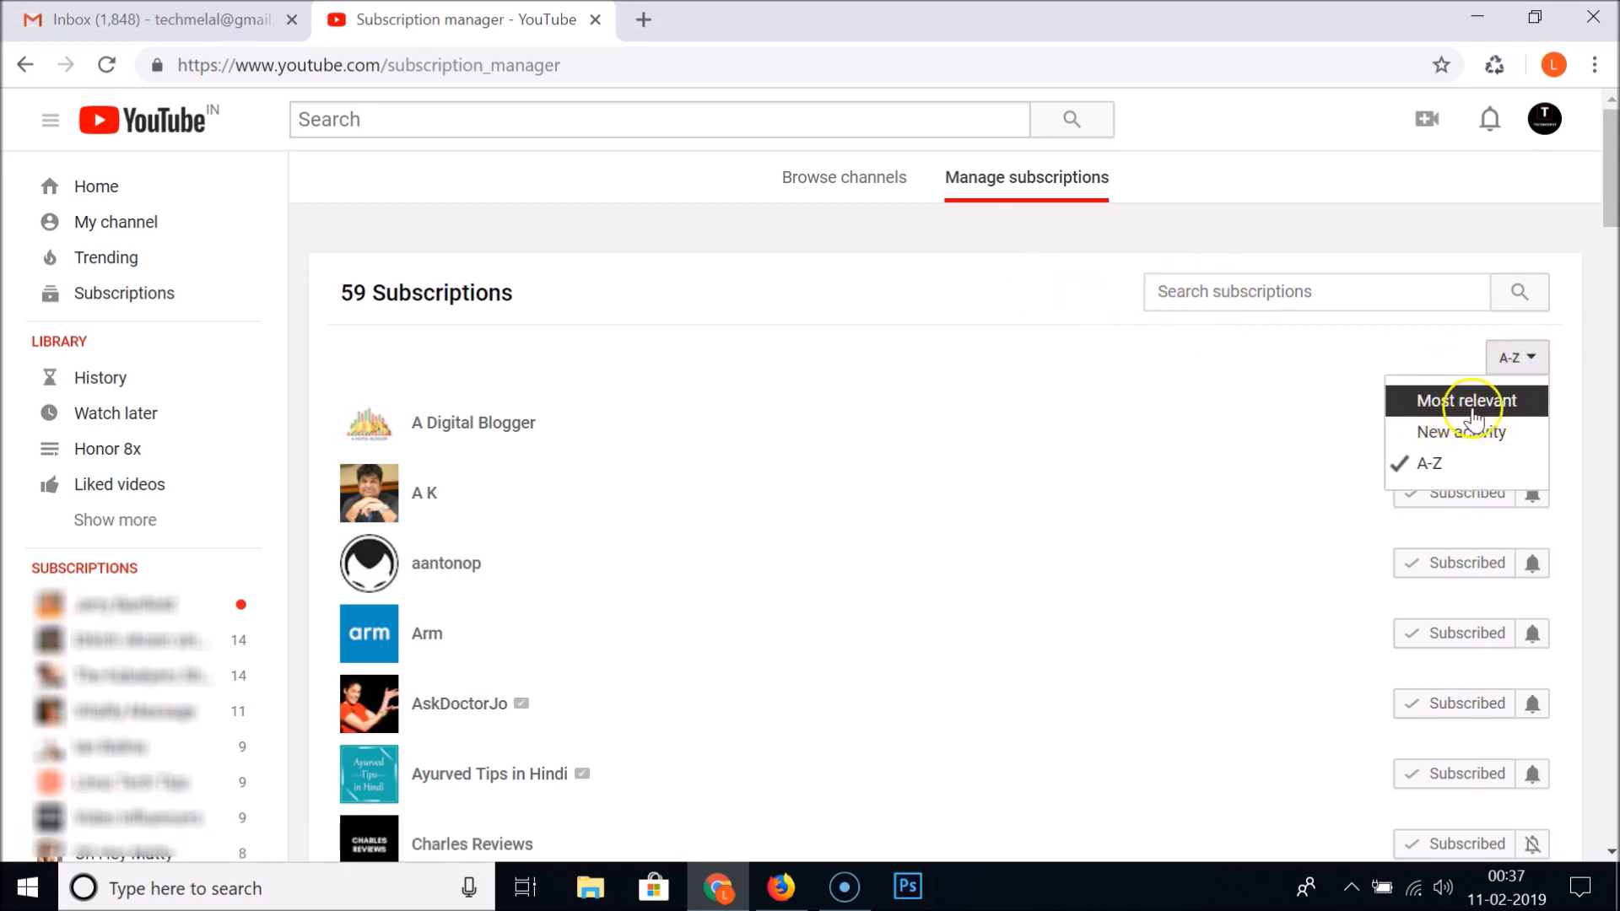
mouse_move(1430, 463)
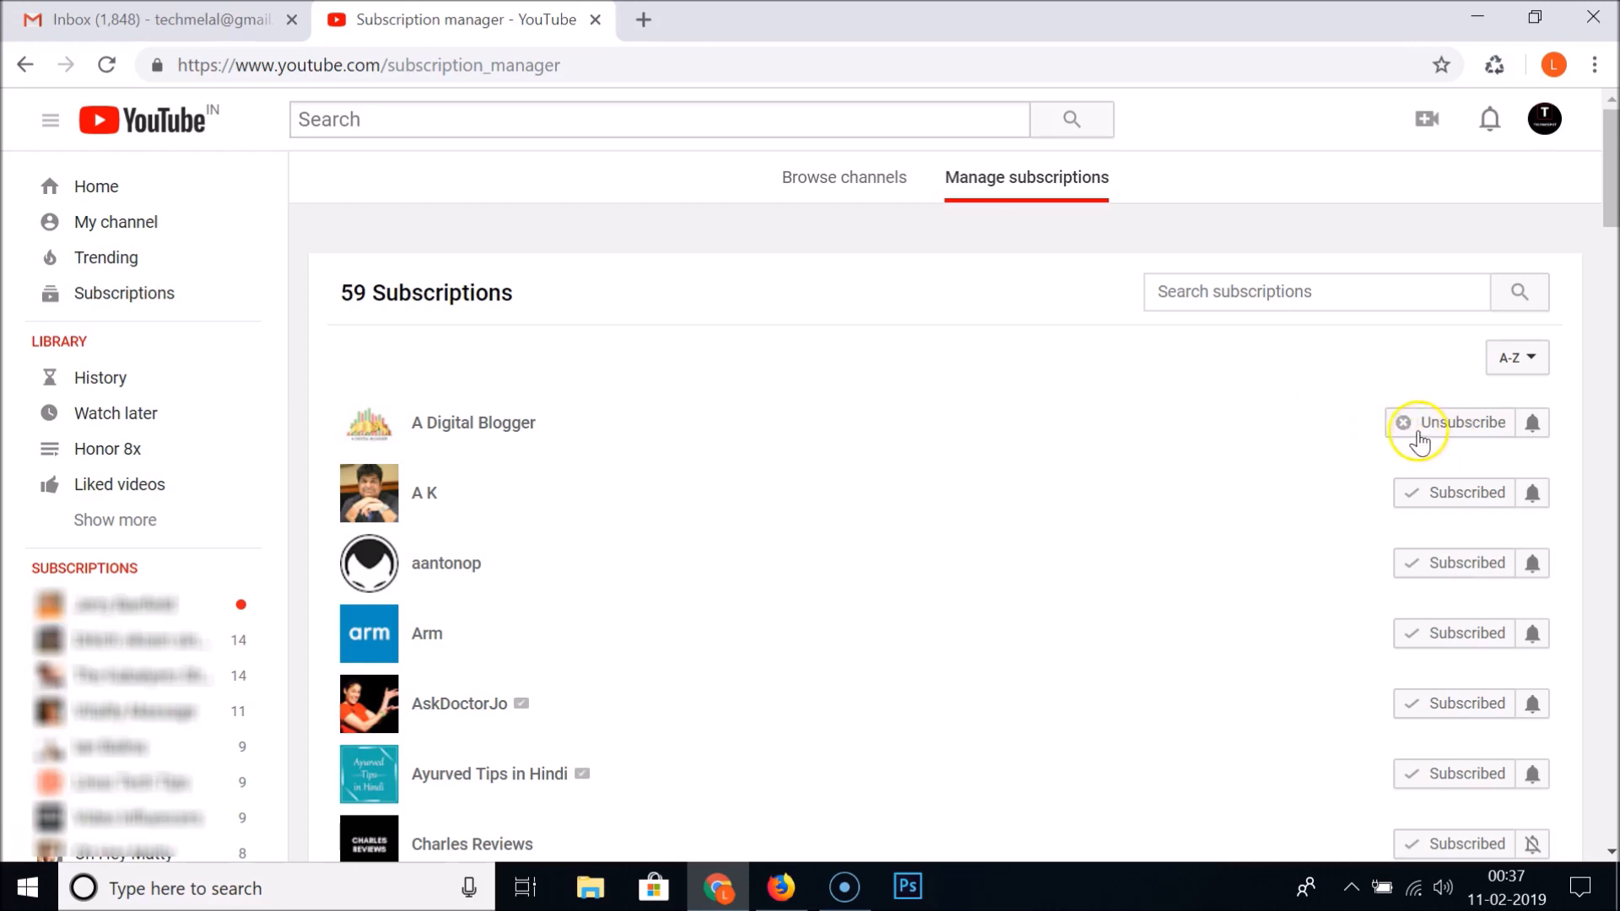
mouse_move(1417, 439)
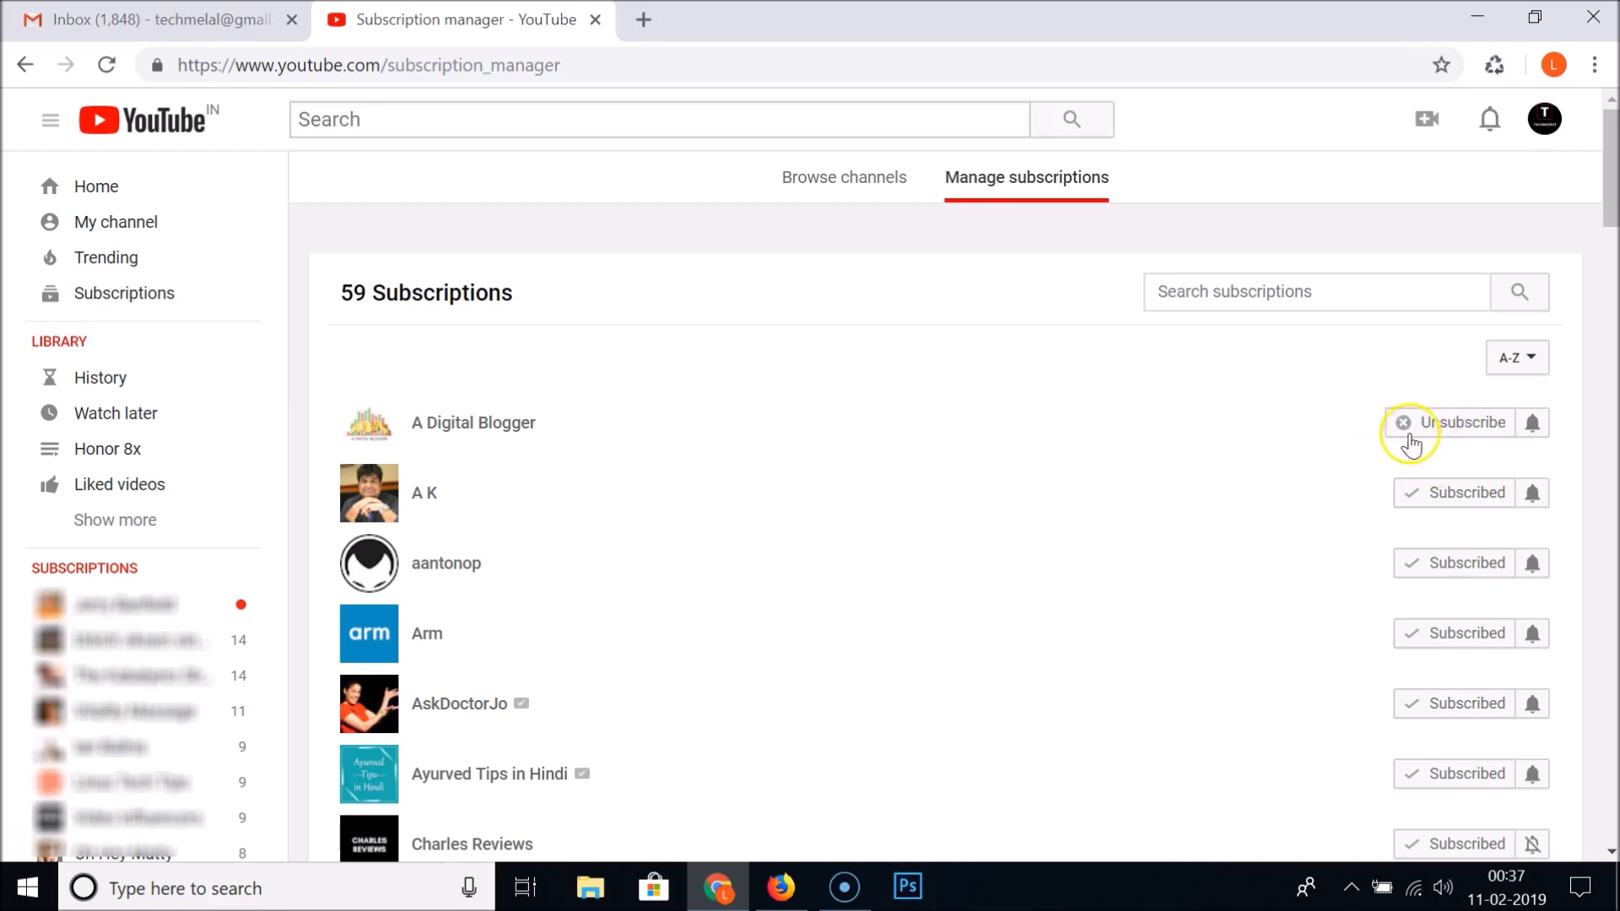
- Start unsubscribing from A Digital Blogger, then cancel to keep the subscription
left_click(1460, 421)
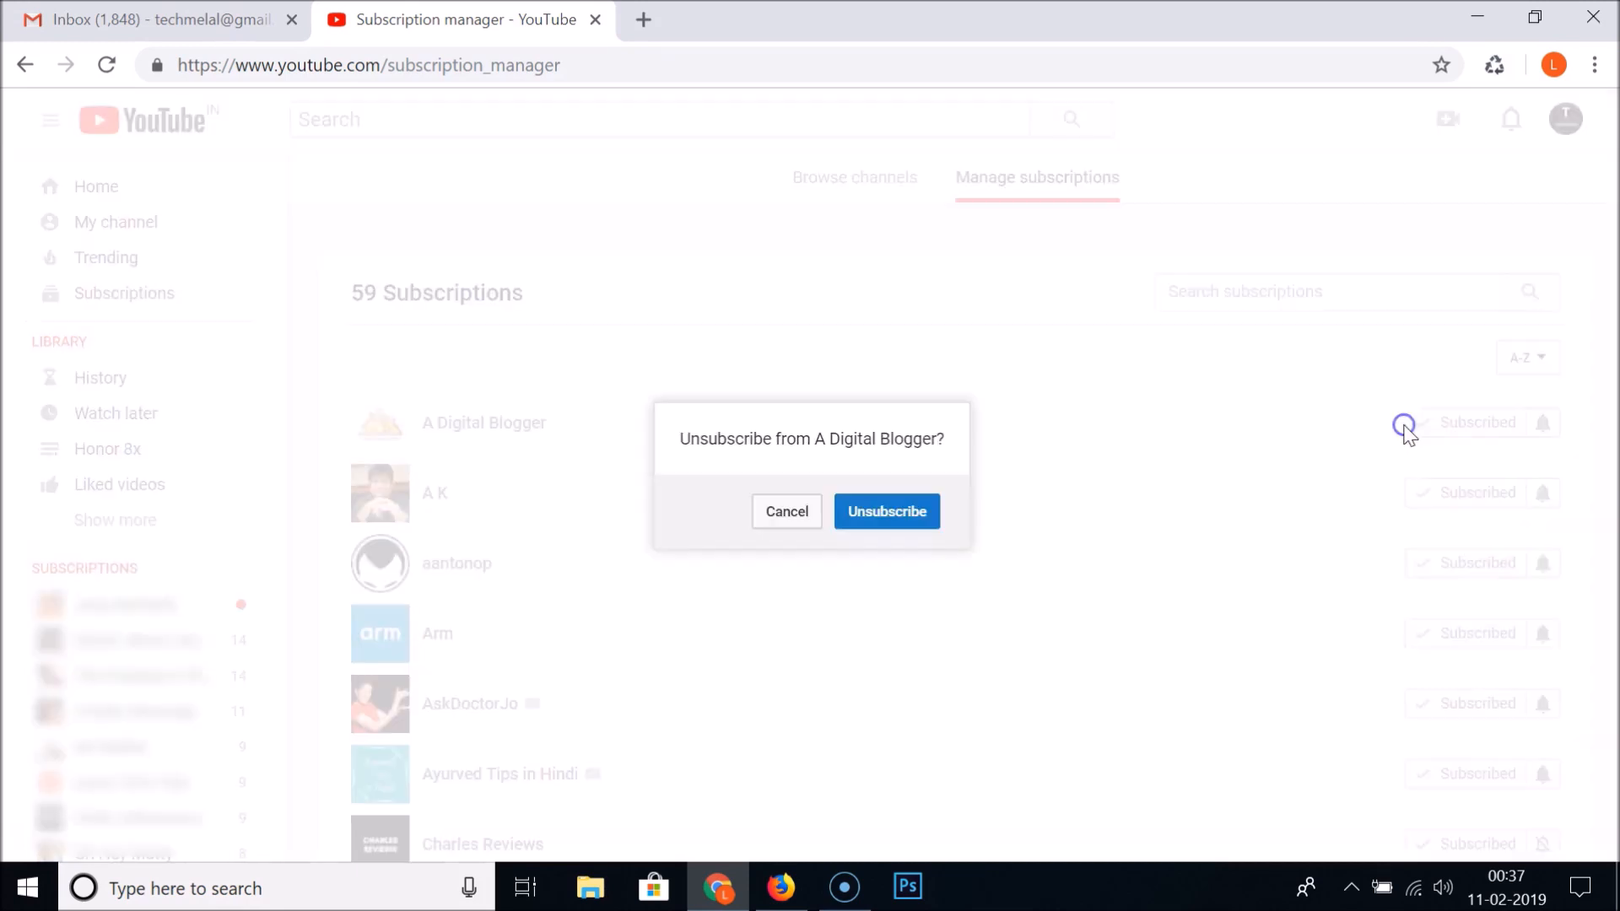
mouse_move(786, 521)
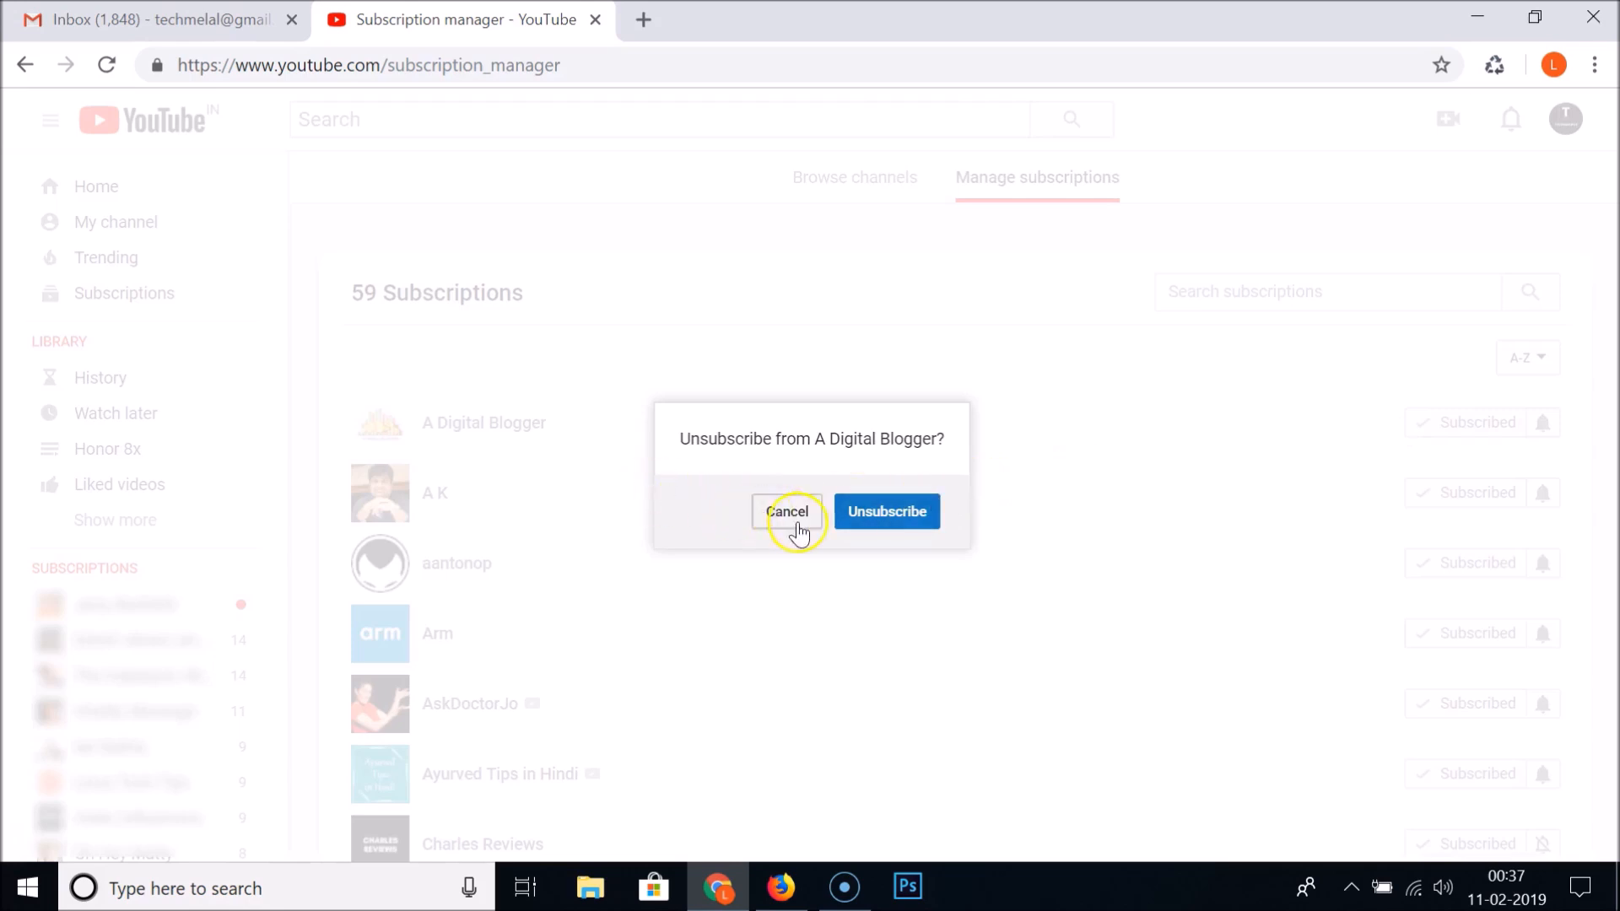
mouse_move(747, 478)
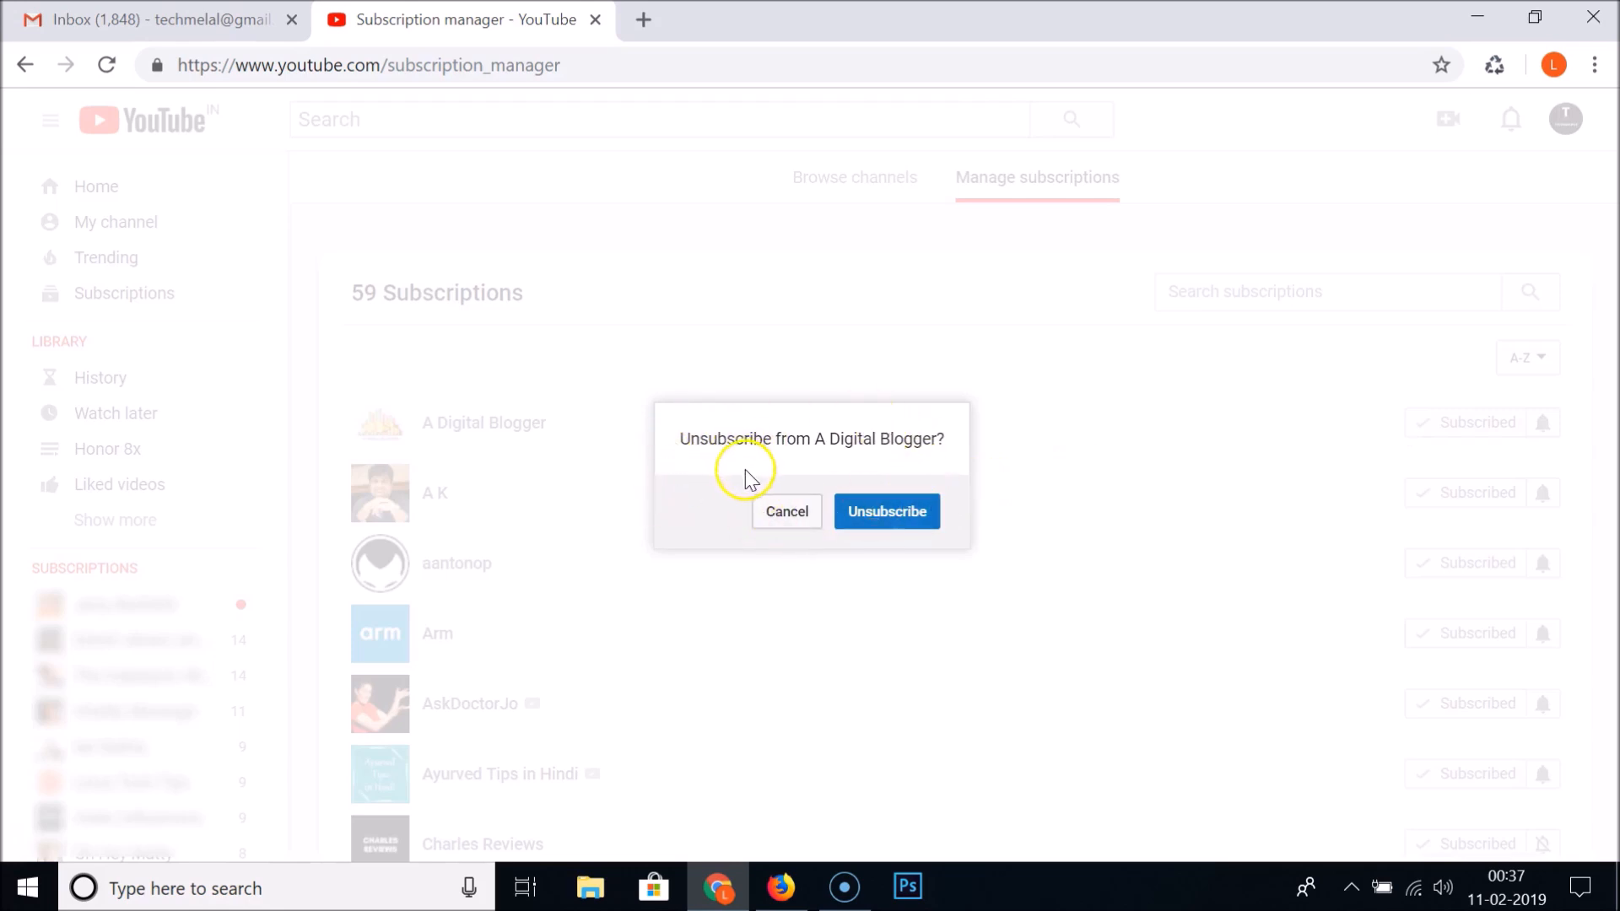
mouse_move(804, 459)
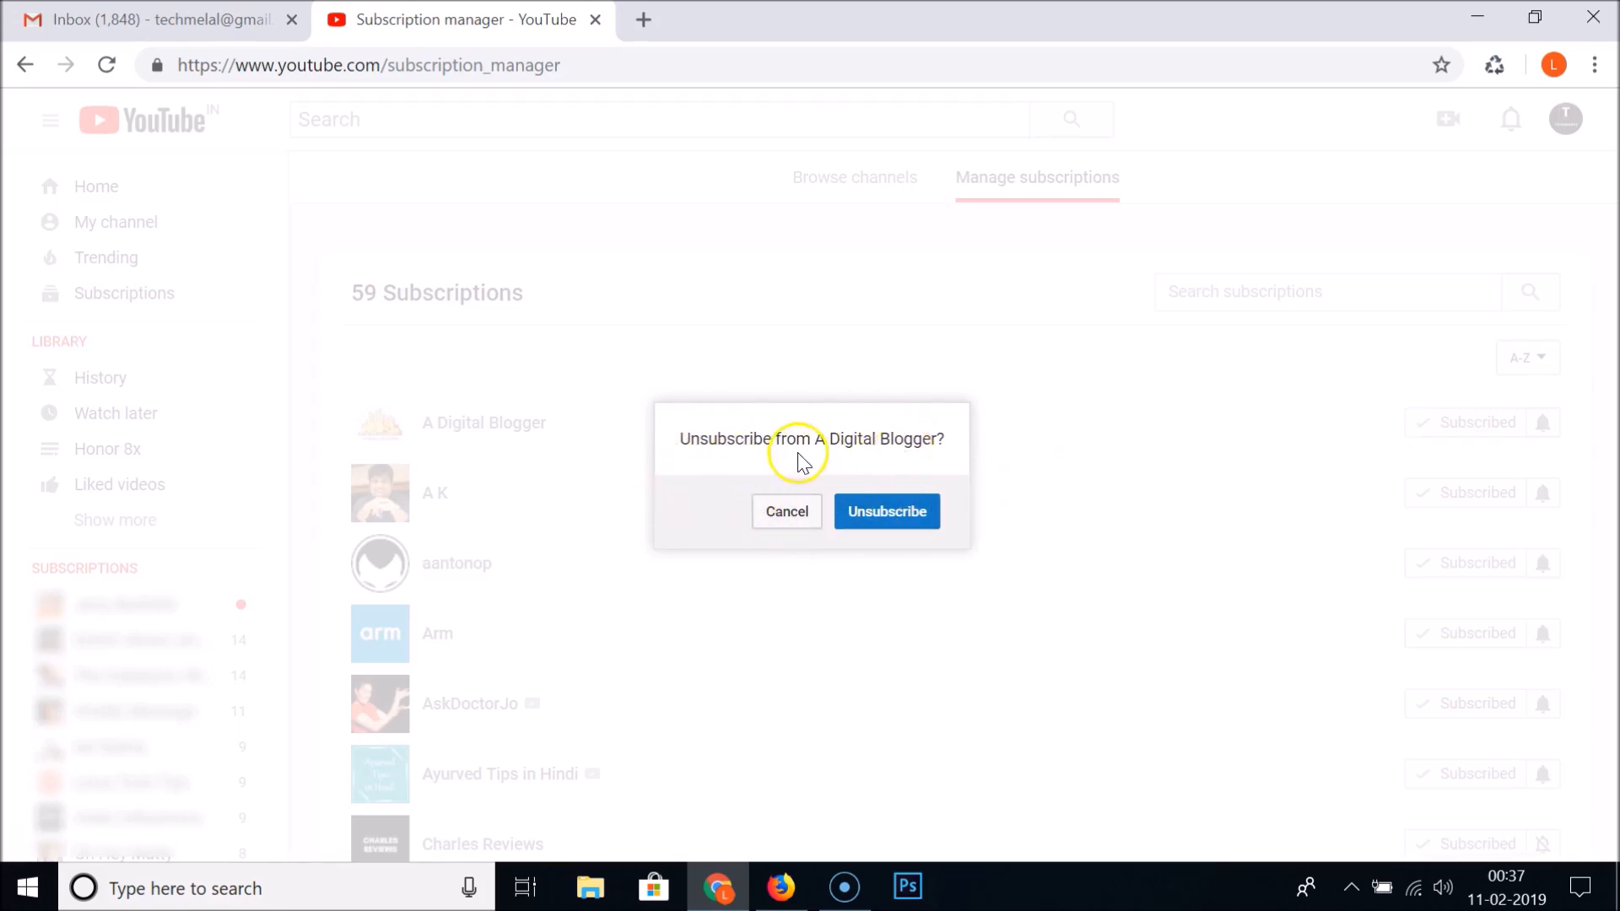
mouse_move(886, 512)
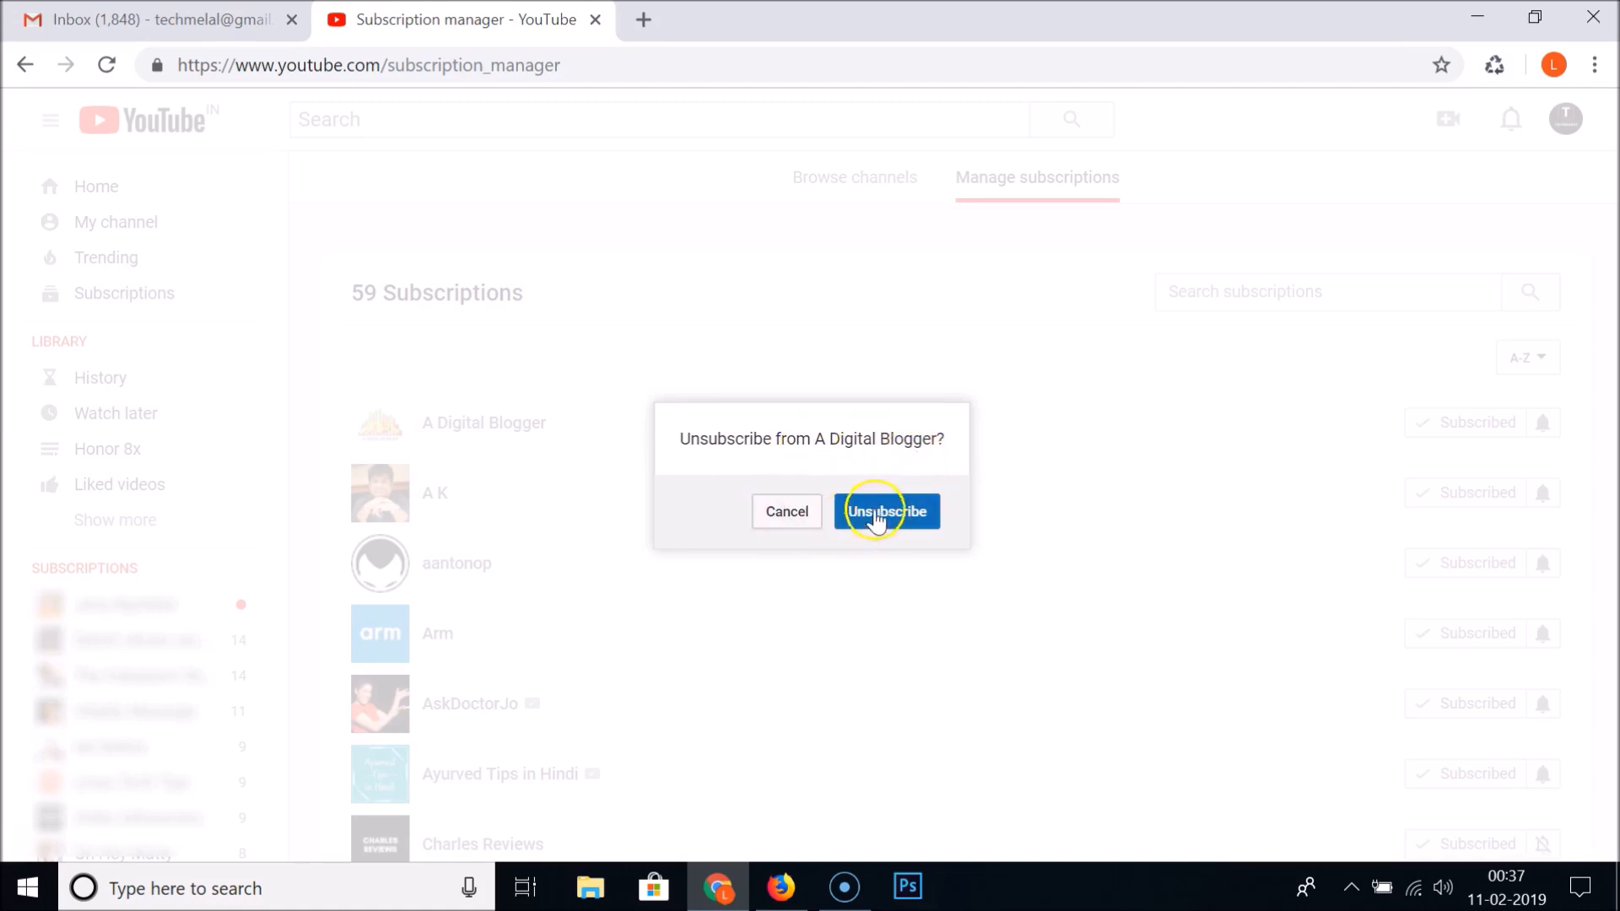
mouse_move(881, 524)
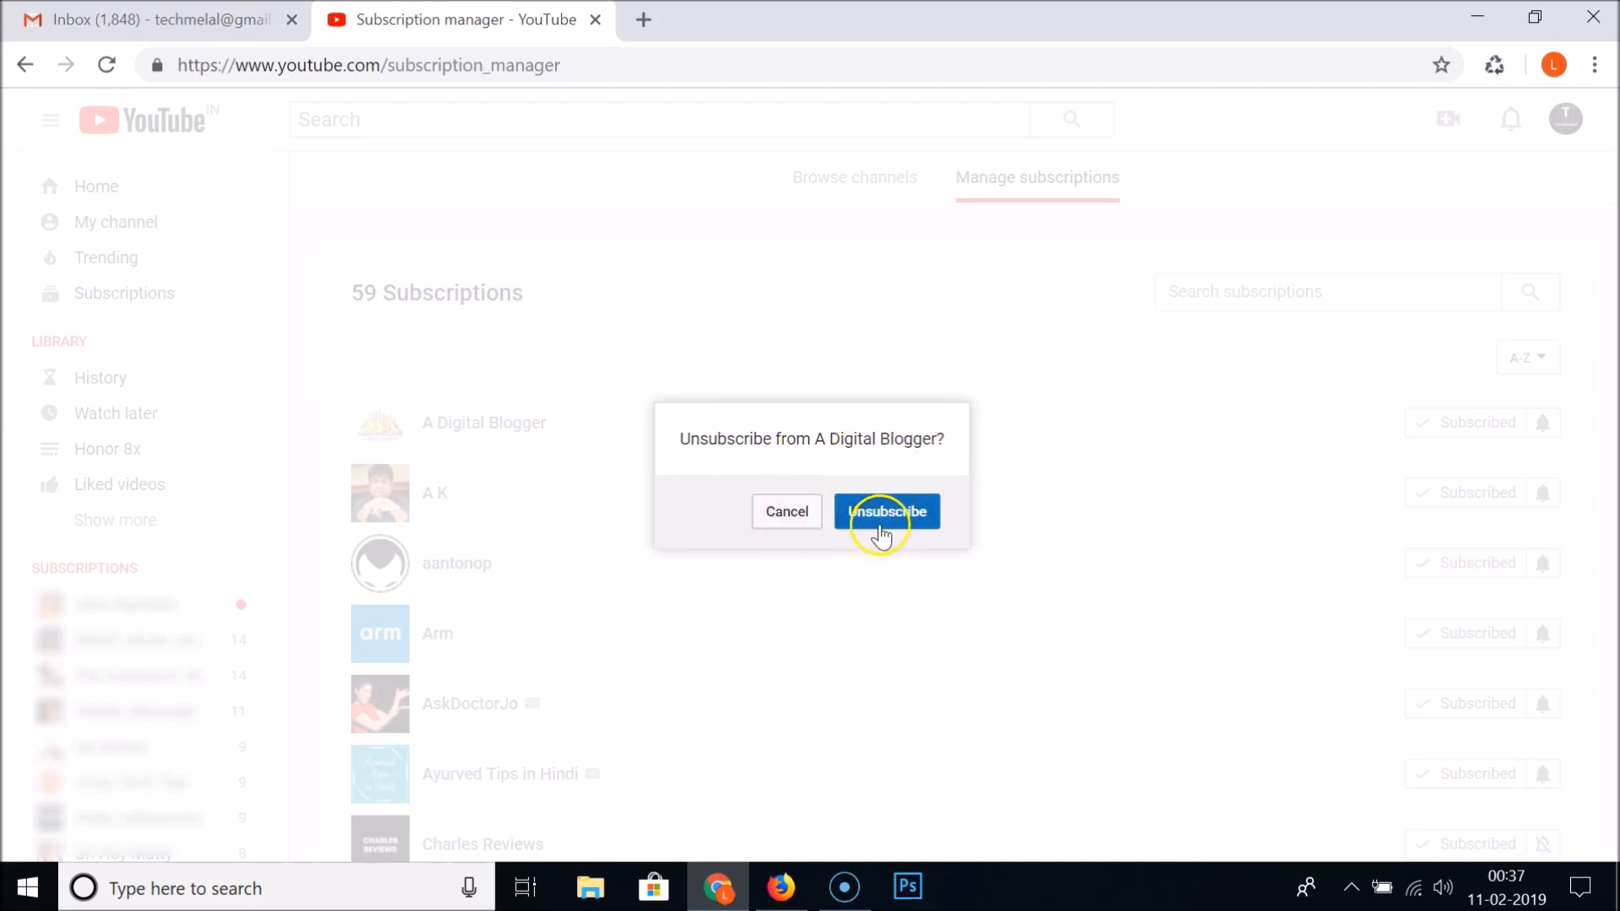
mouse_move(787, 511)
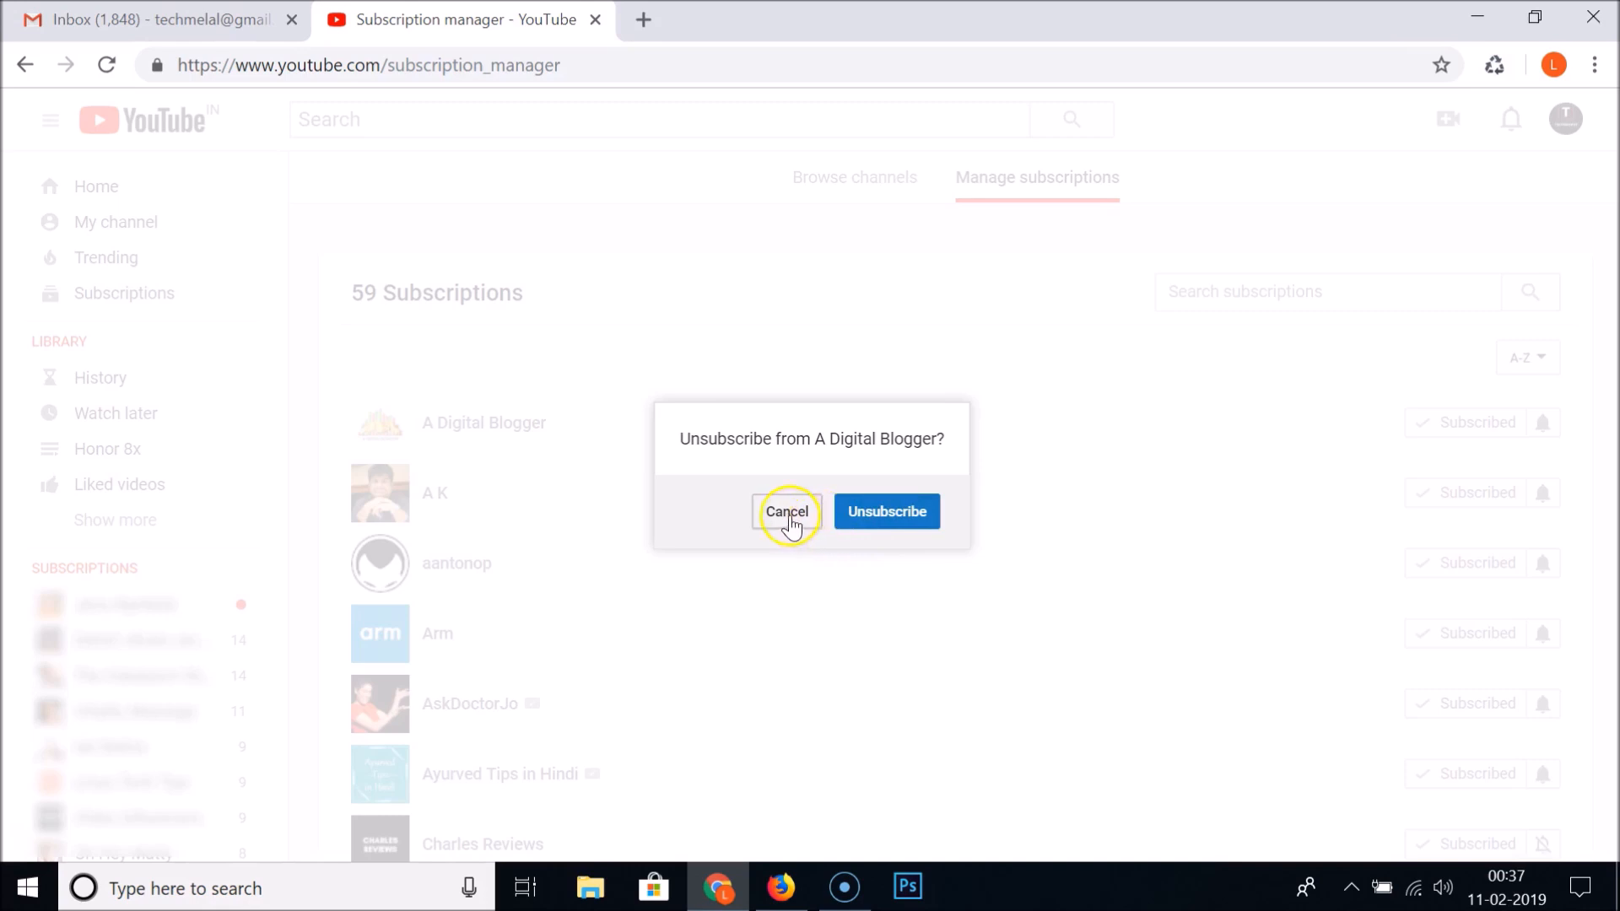
left_click(787, 512)
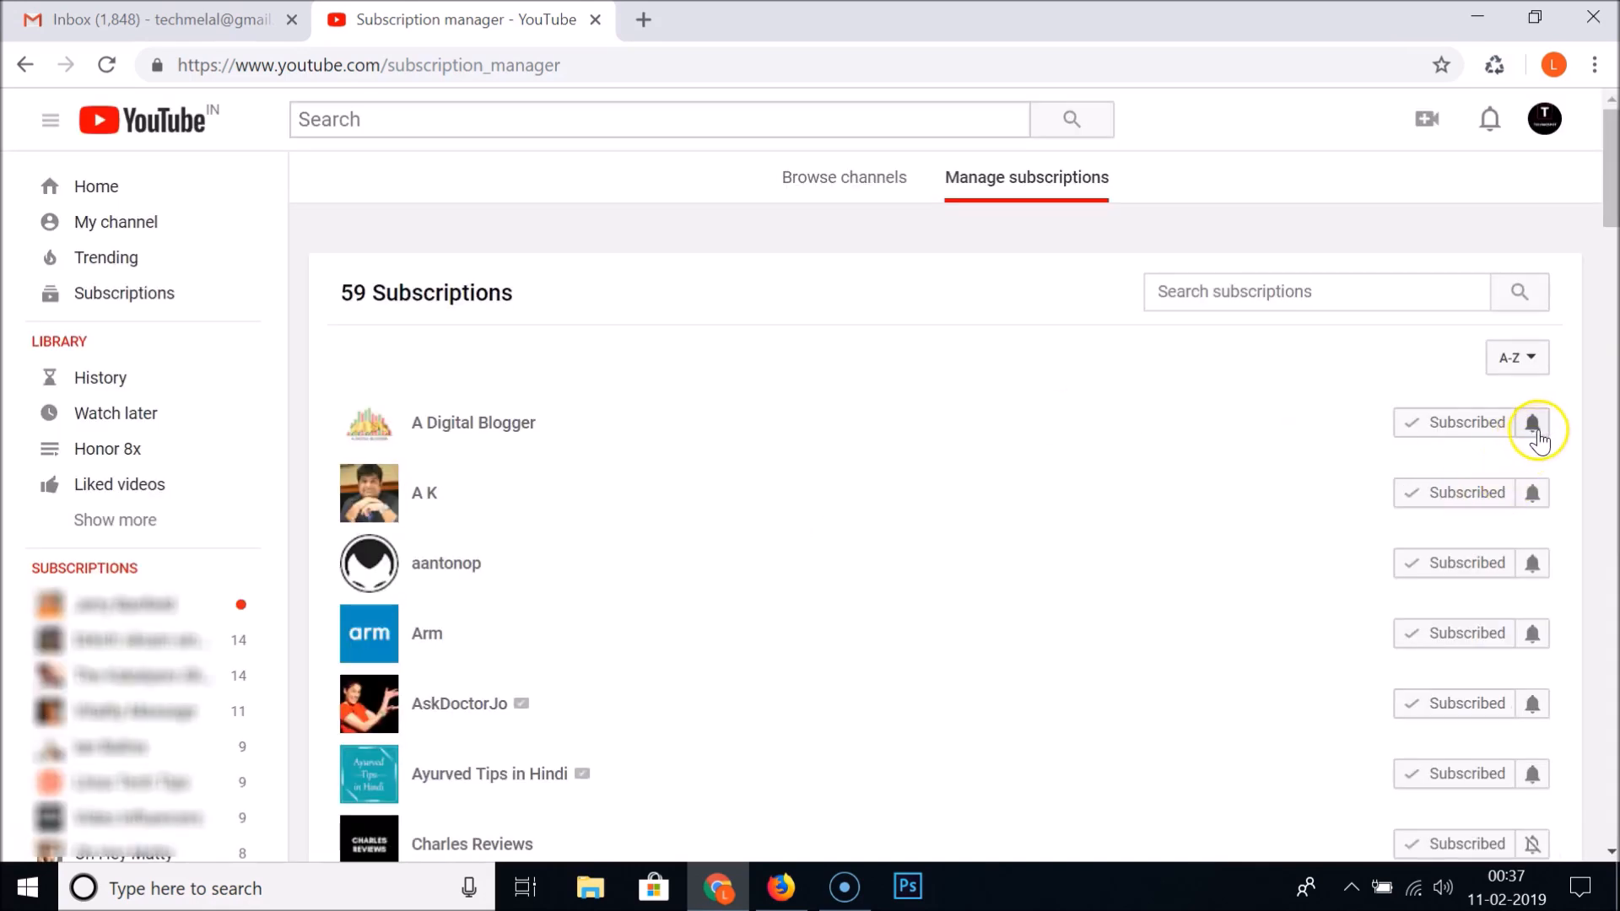
- View A Digital Blogger's bell notification choices and head to Manage settings
left_click(1534, 422)
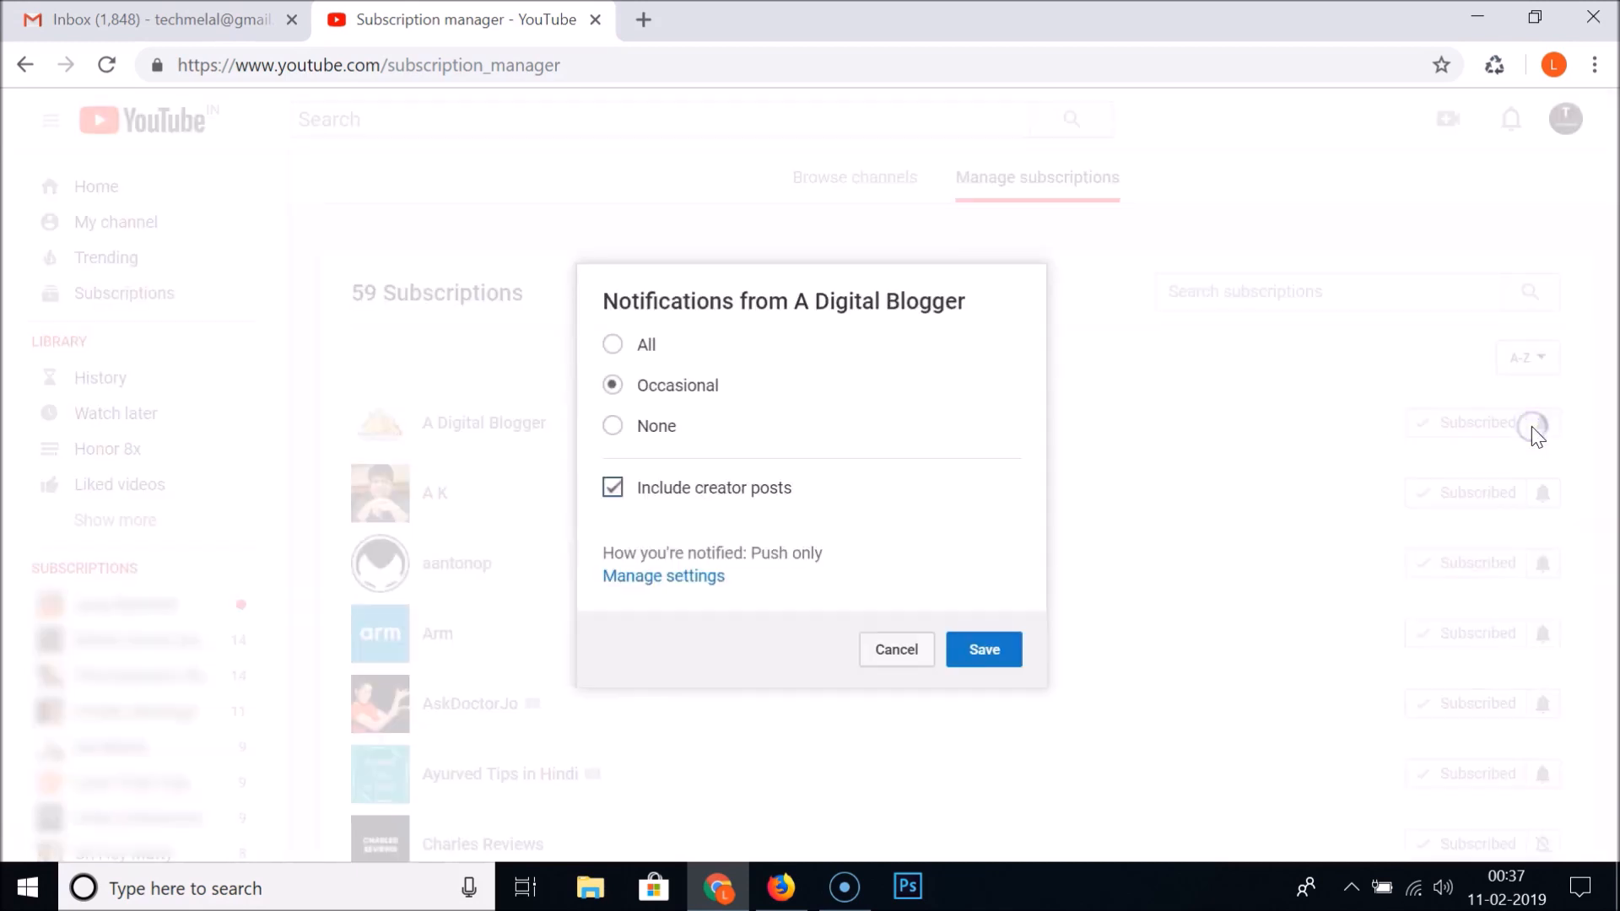
mouse_move(891, 318)
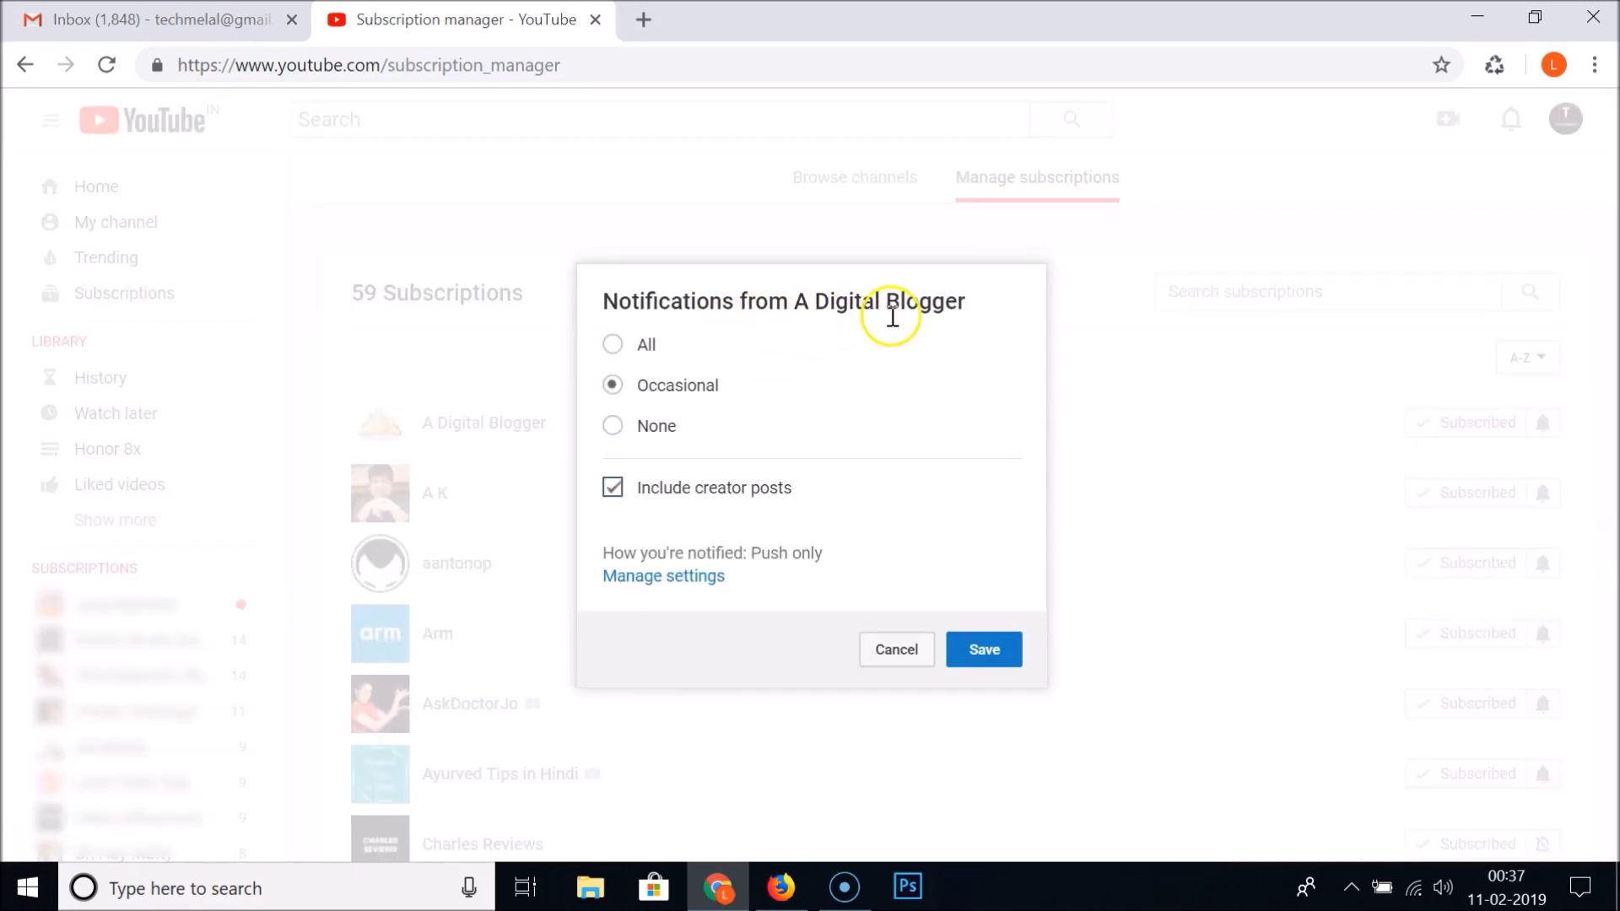
mouse_move(863, 326)
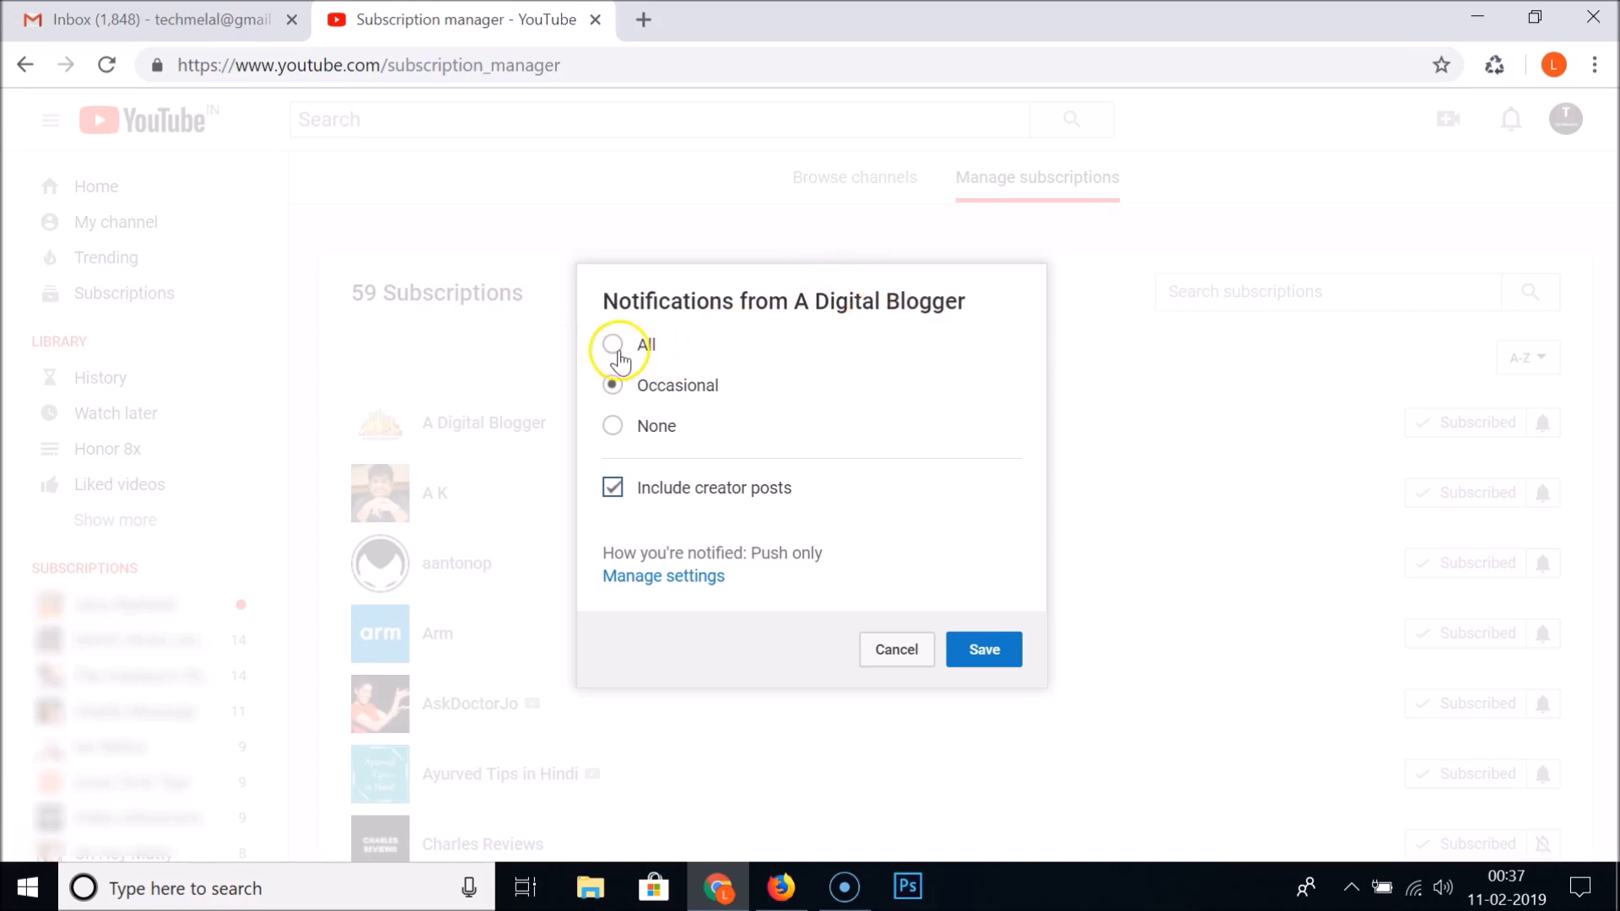
mouse_move(687, 433)
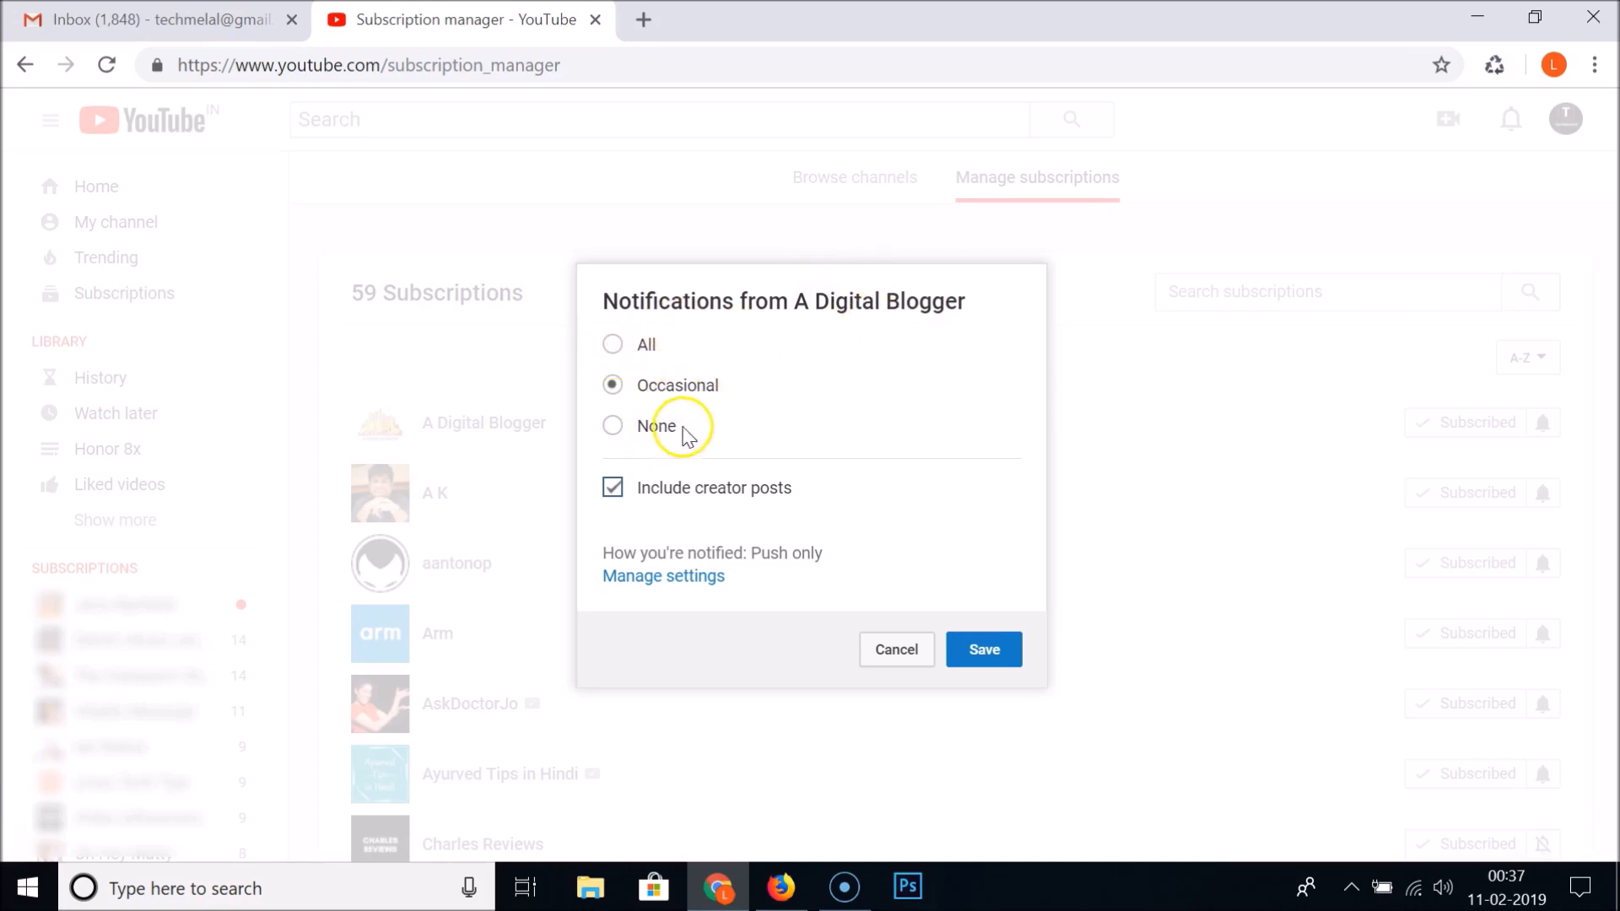
mouse_move(702, 500)
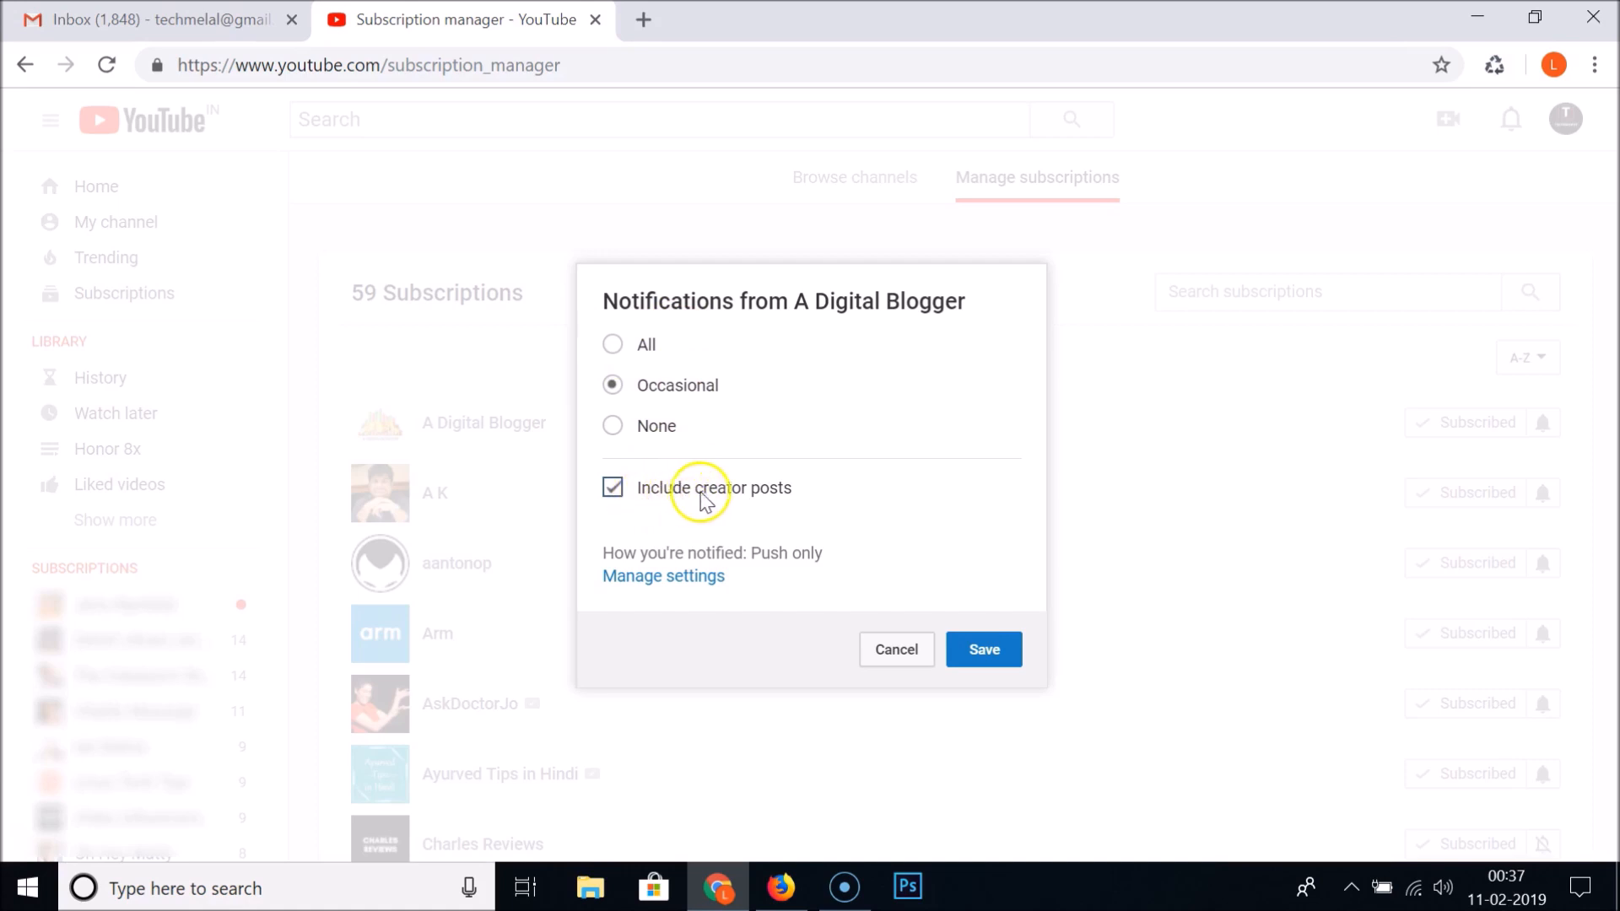
mouse_move(690, 523)
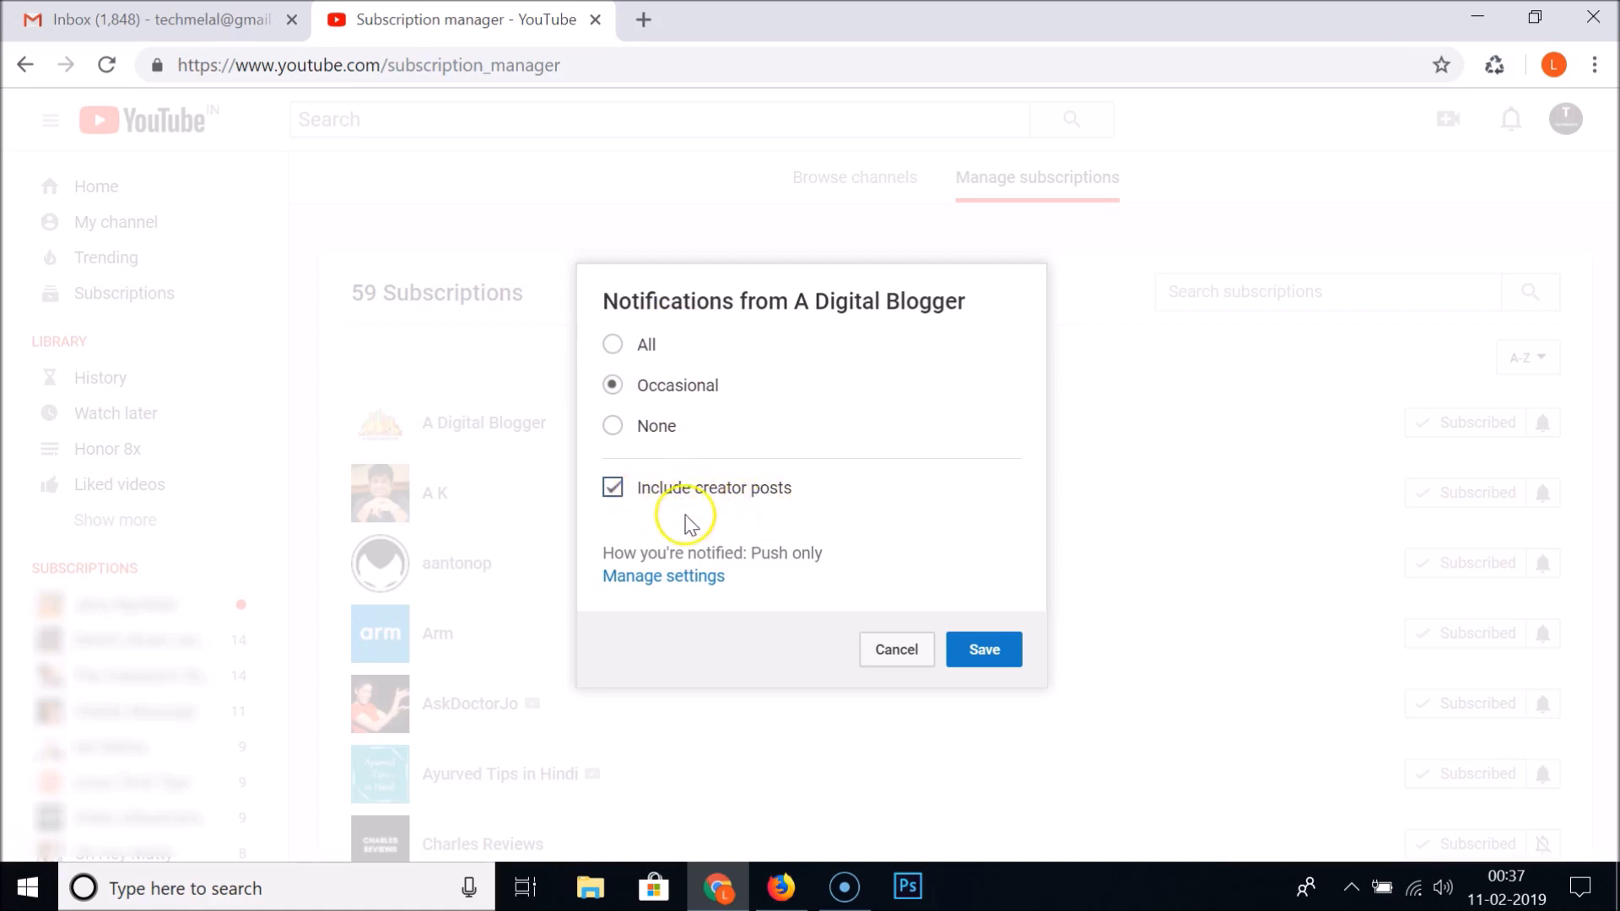
mouse_move(628, 506)
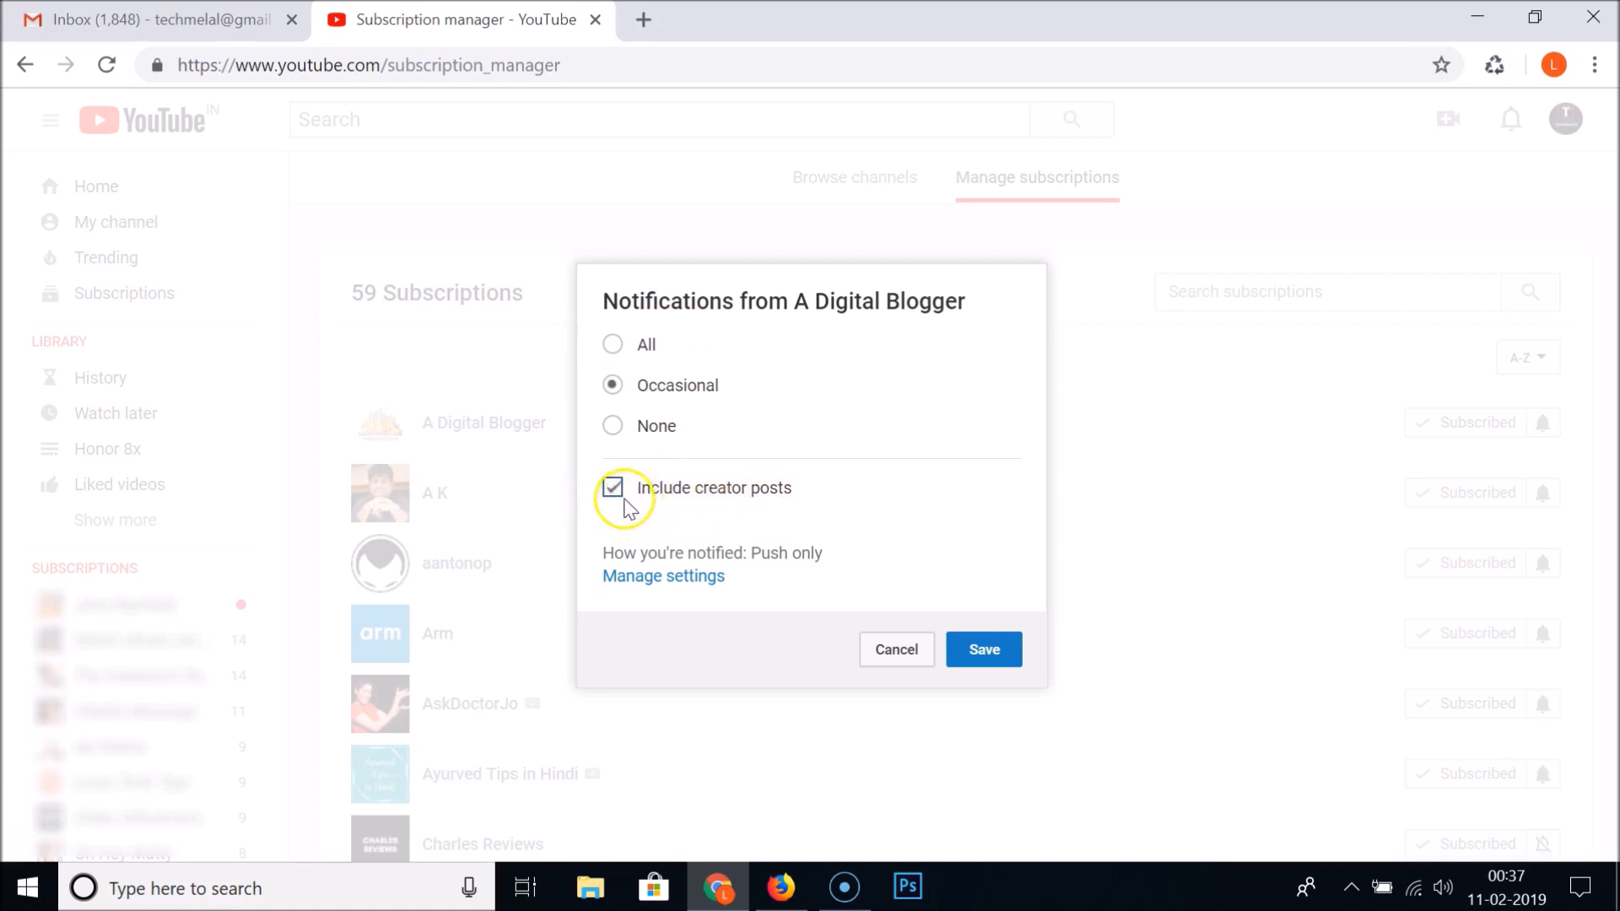
mouse_move(625, 563)
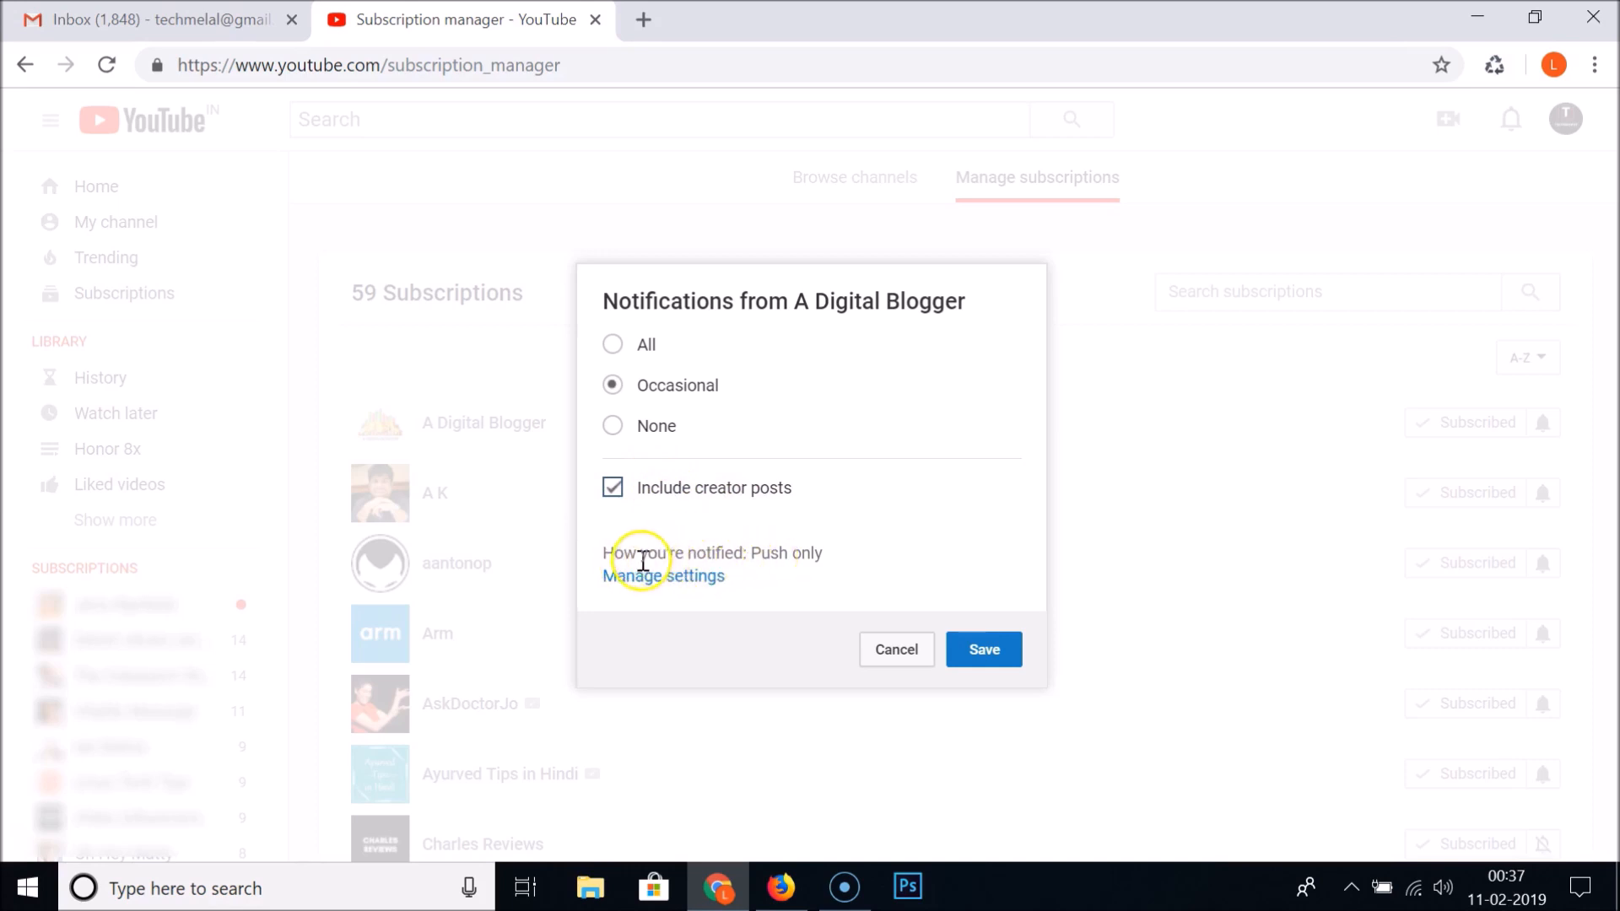
mouse_move(793, 574)
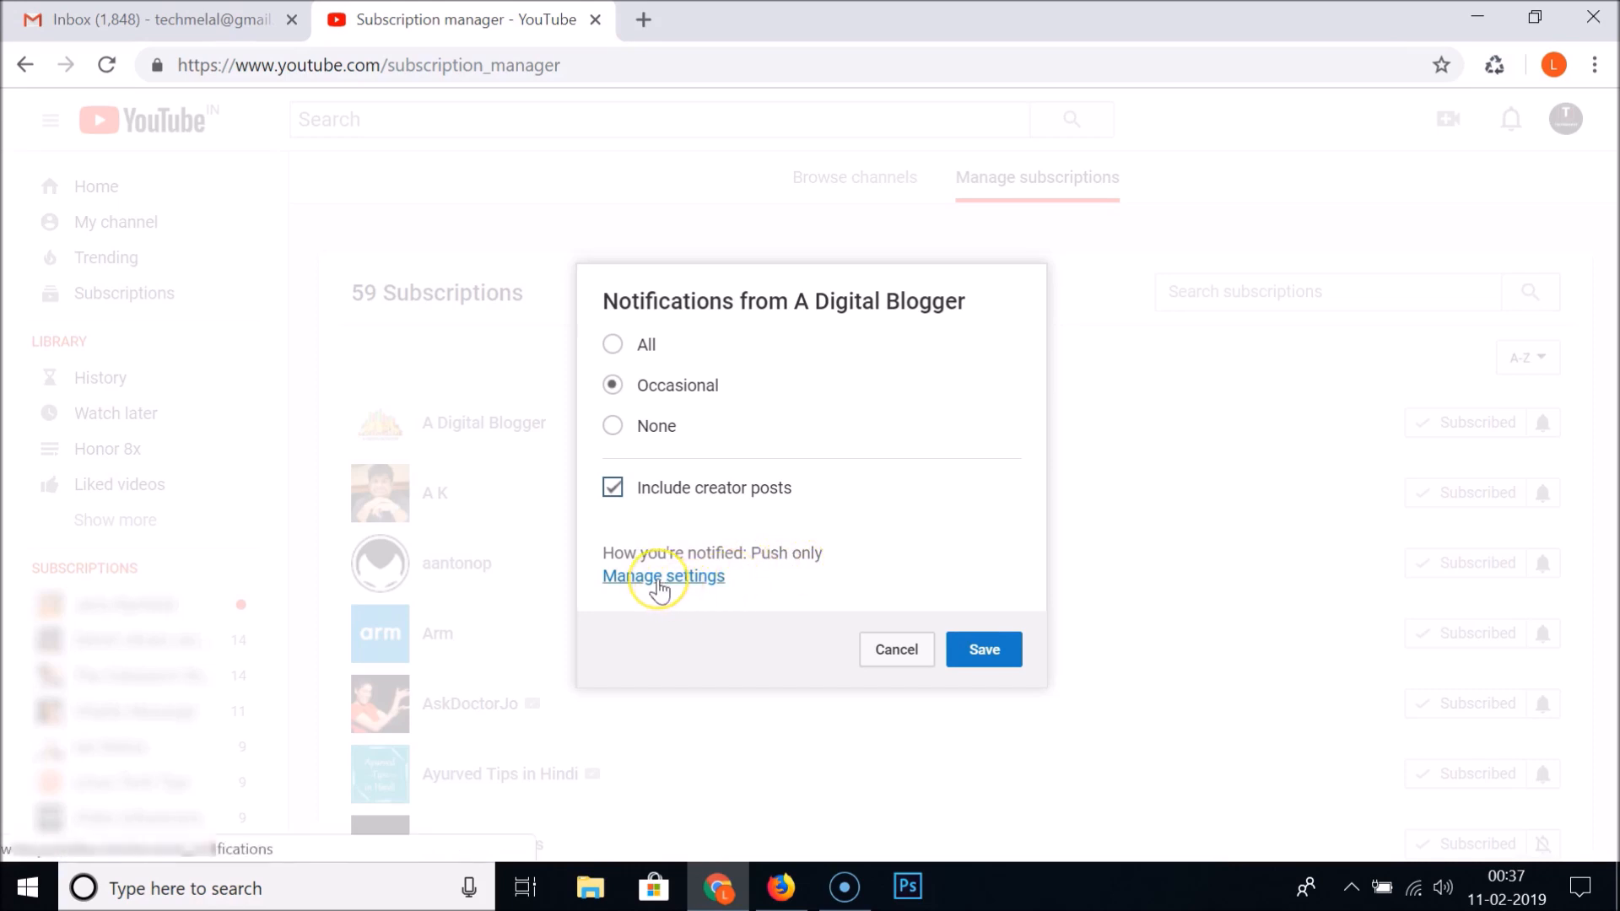
left_click(663, 575)
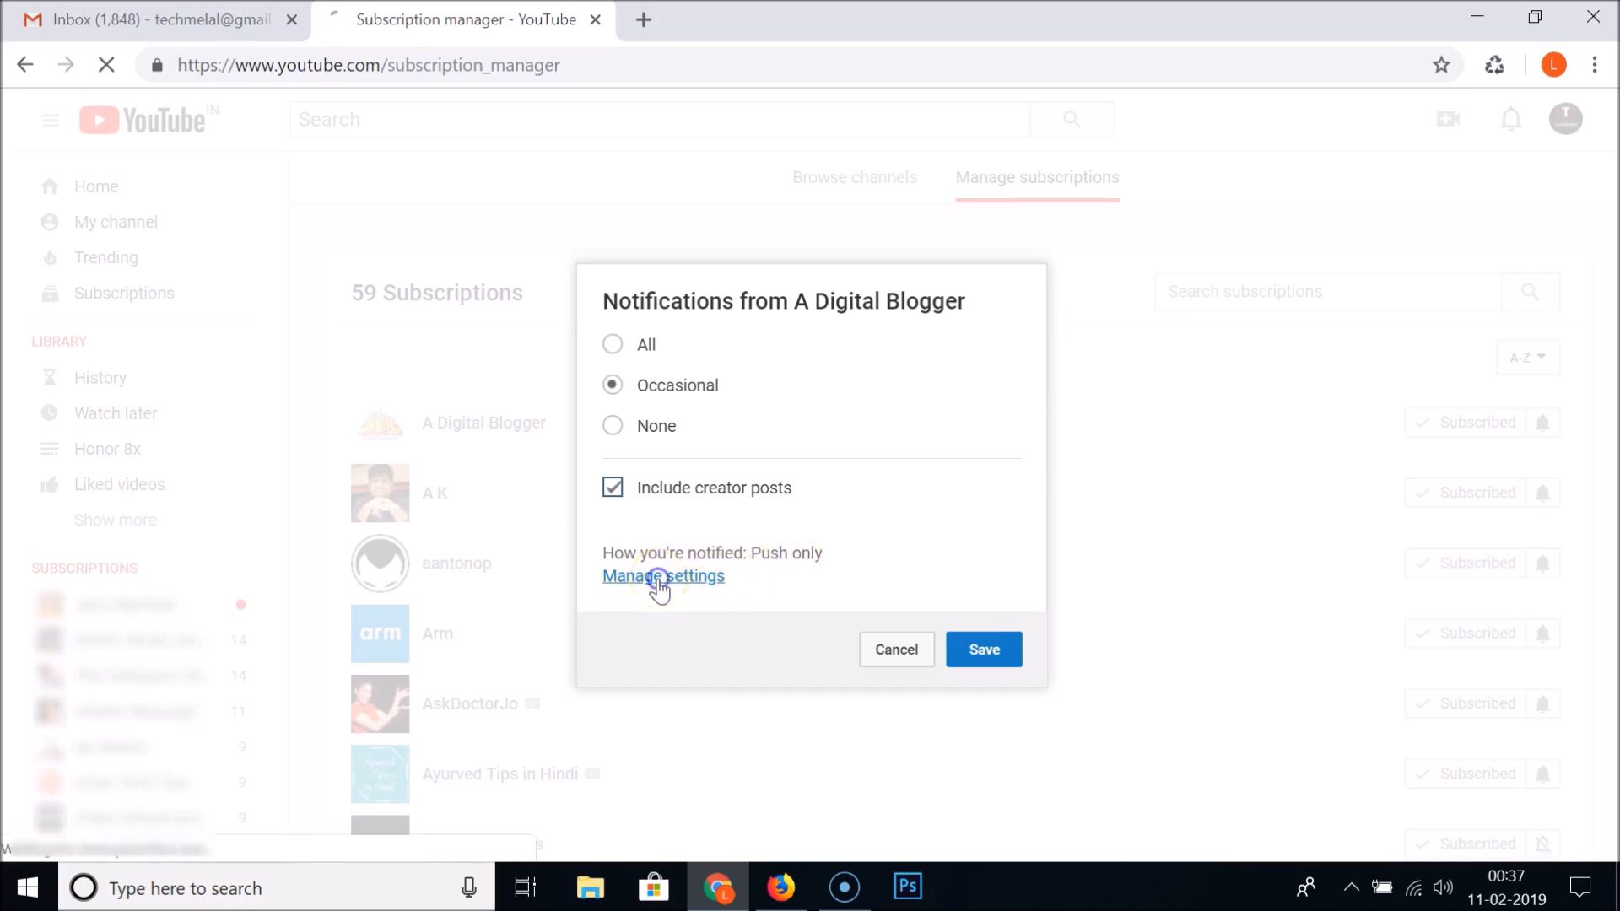
- Look through the account Notifications page's email, channel subscription and other options
left_click(663, 575)
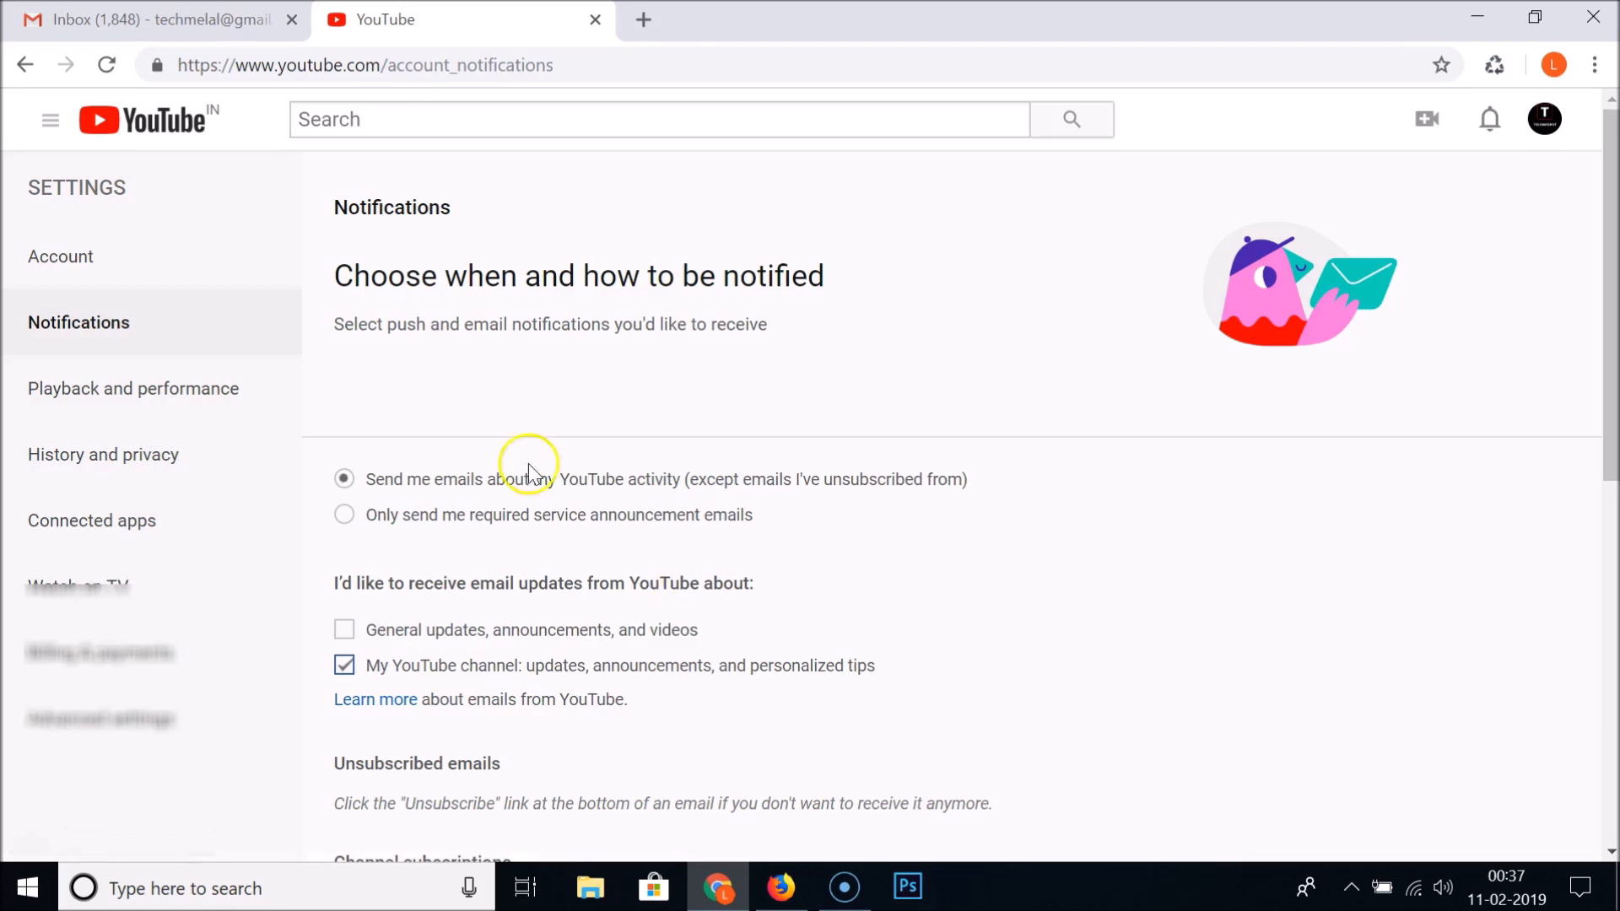
mouse_move(390, 267)
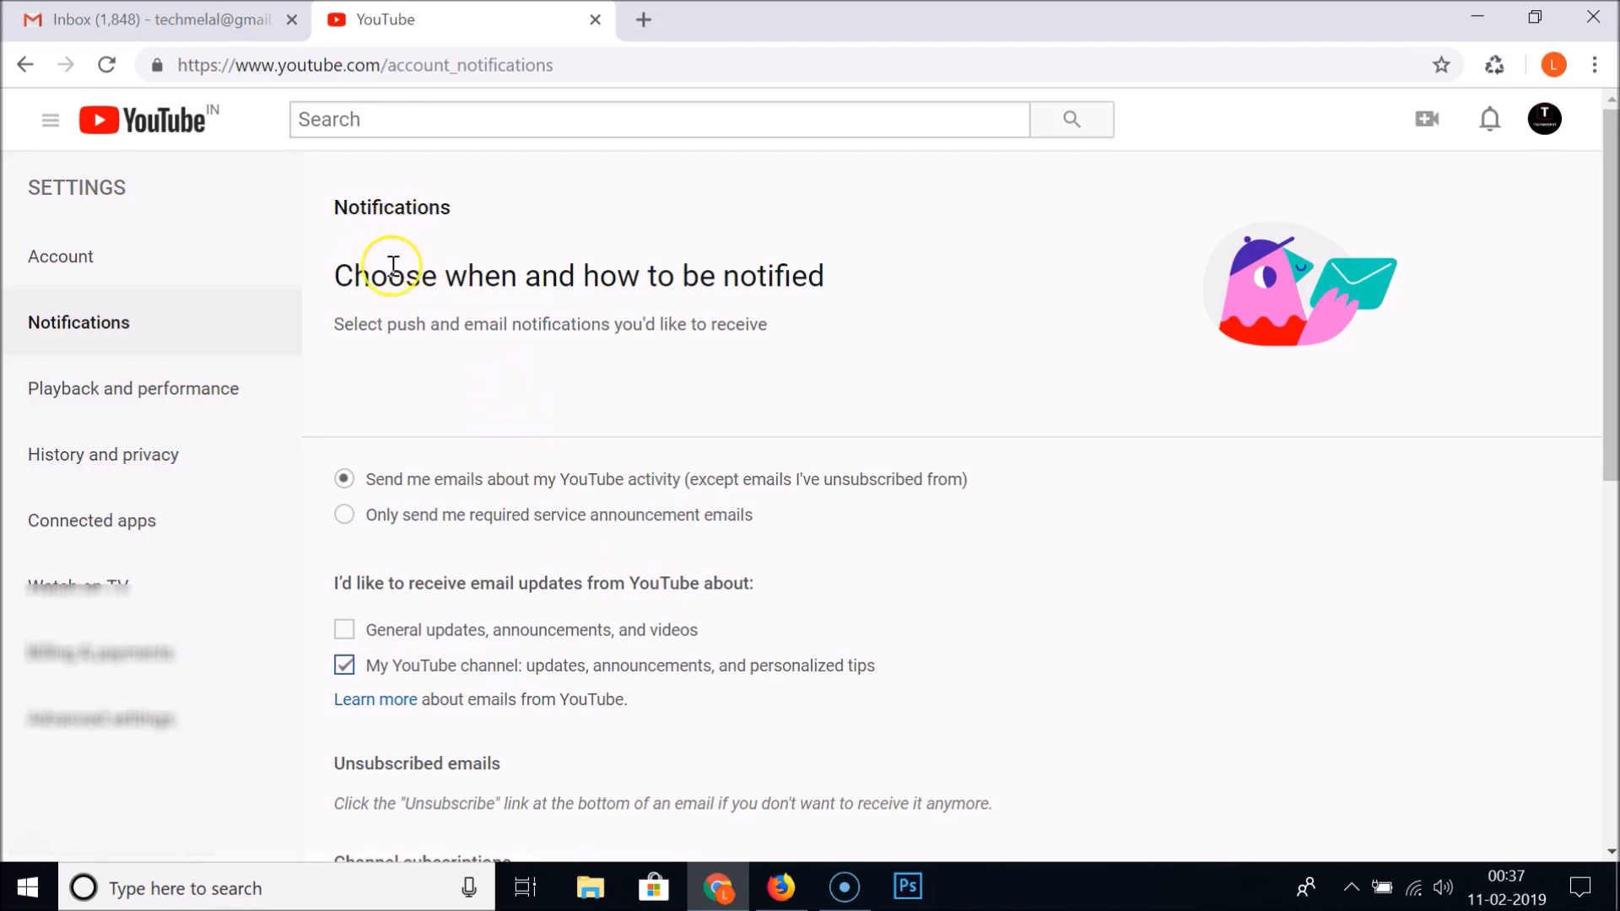
mouse_move(586, 282)
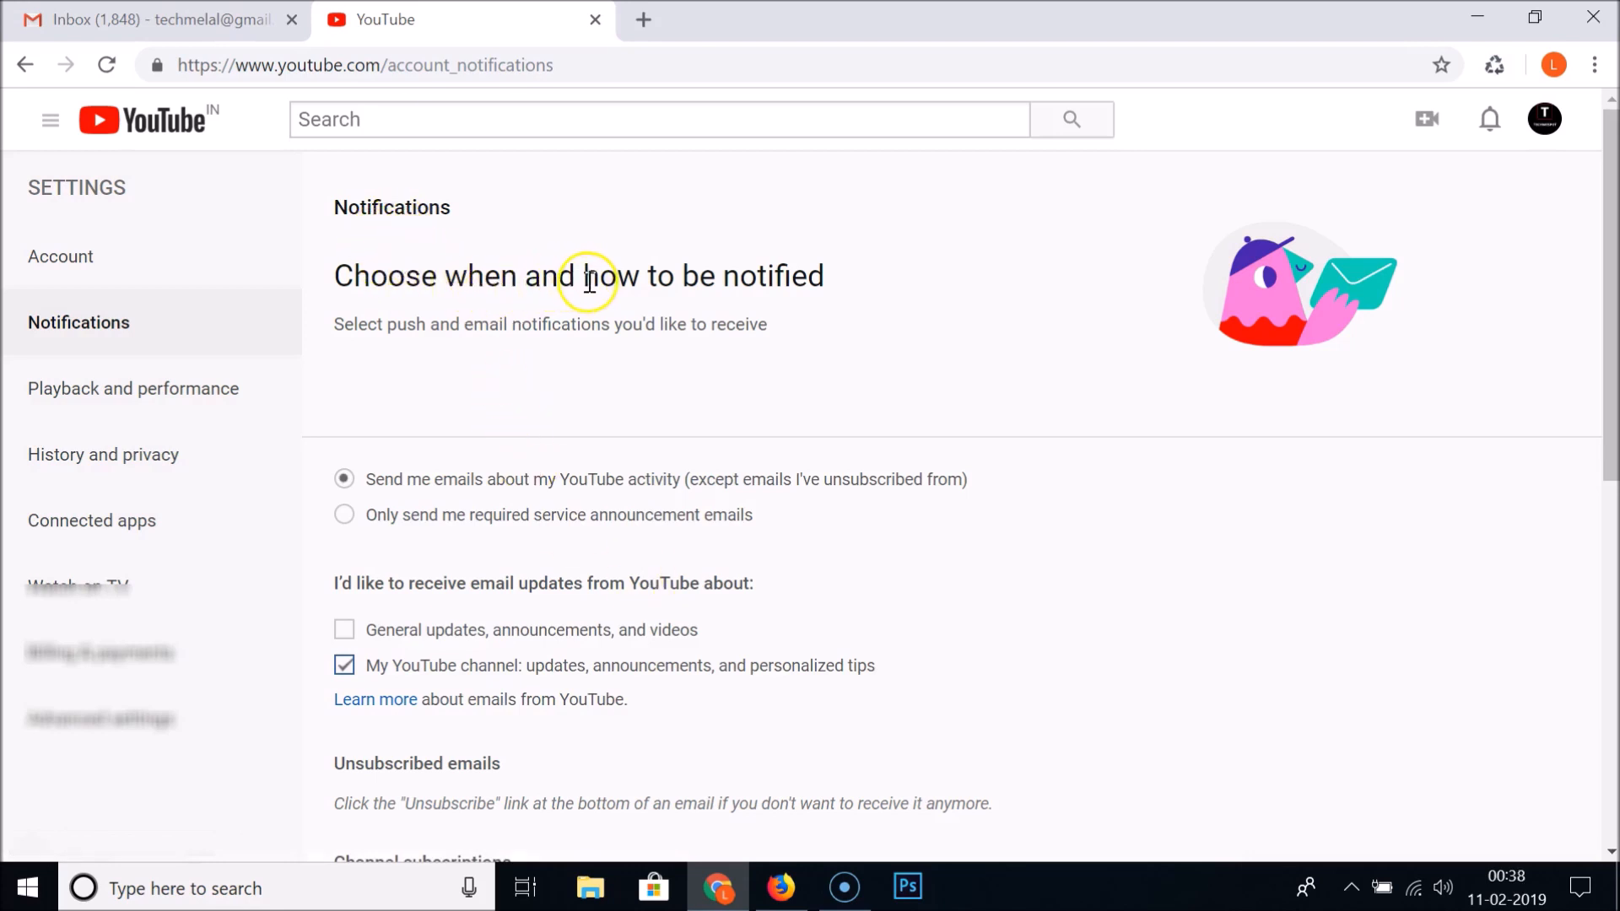
scroll("down", 3)
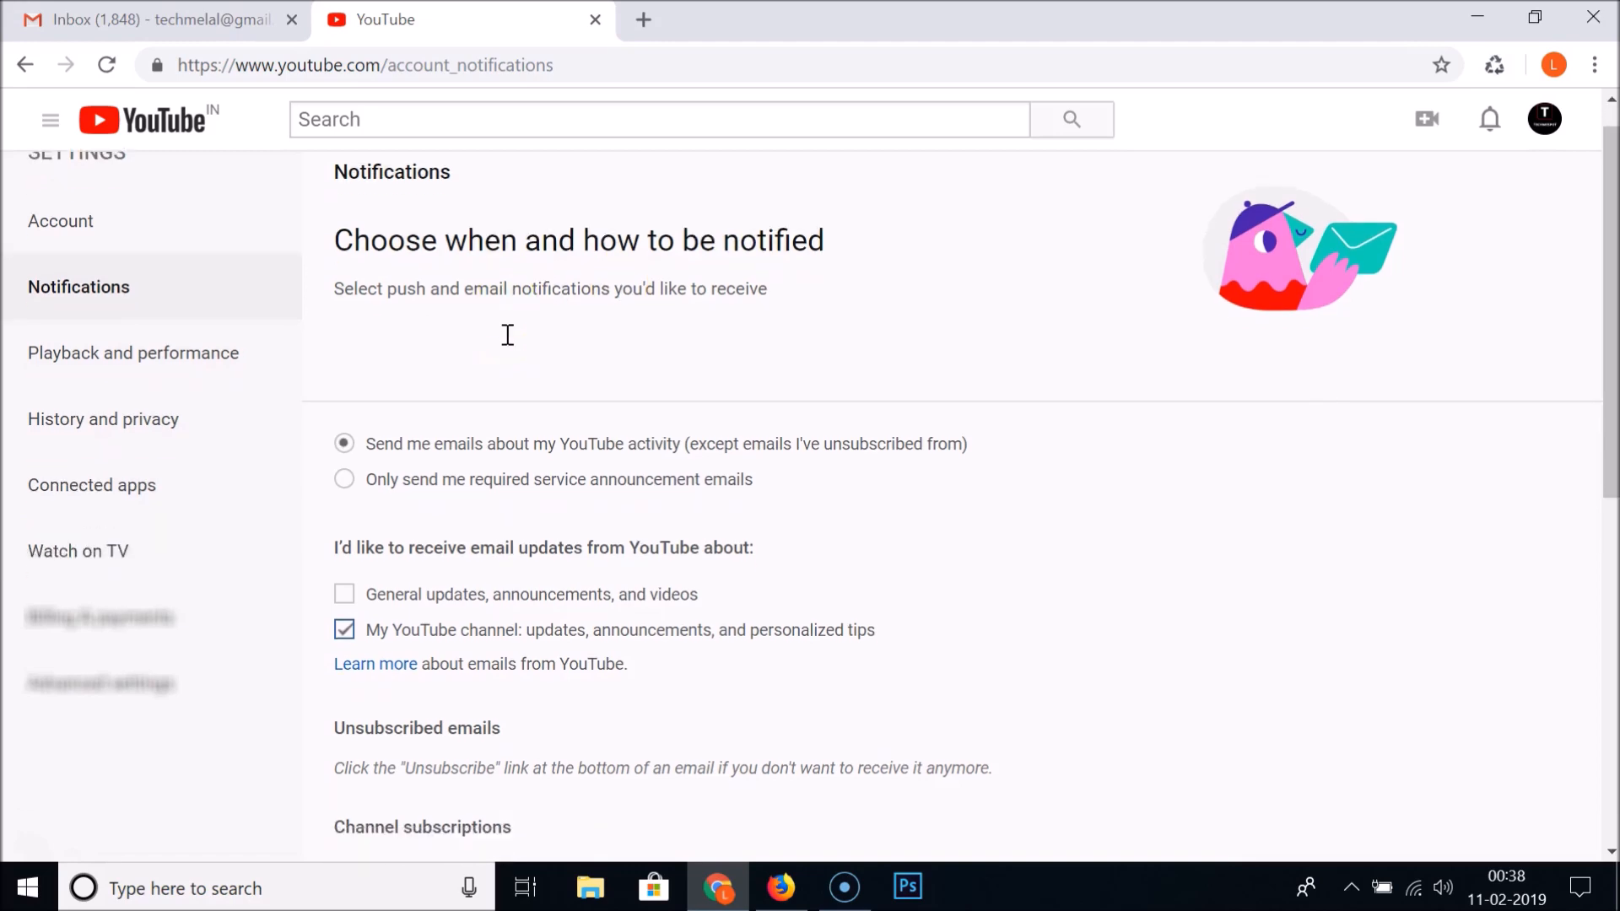
scroll("down", 3)
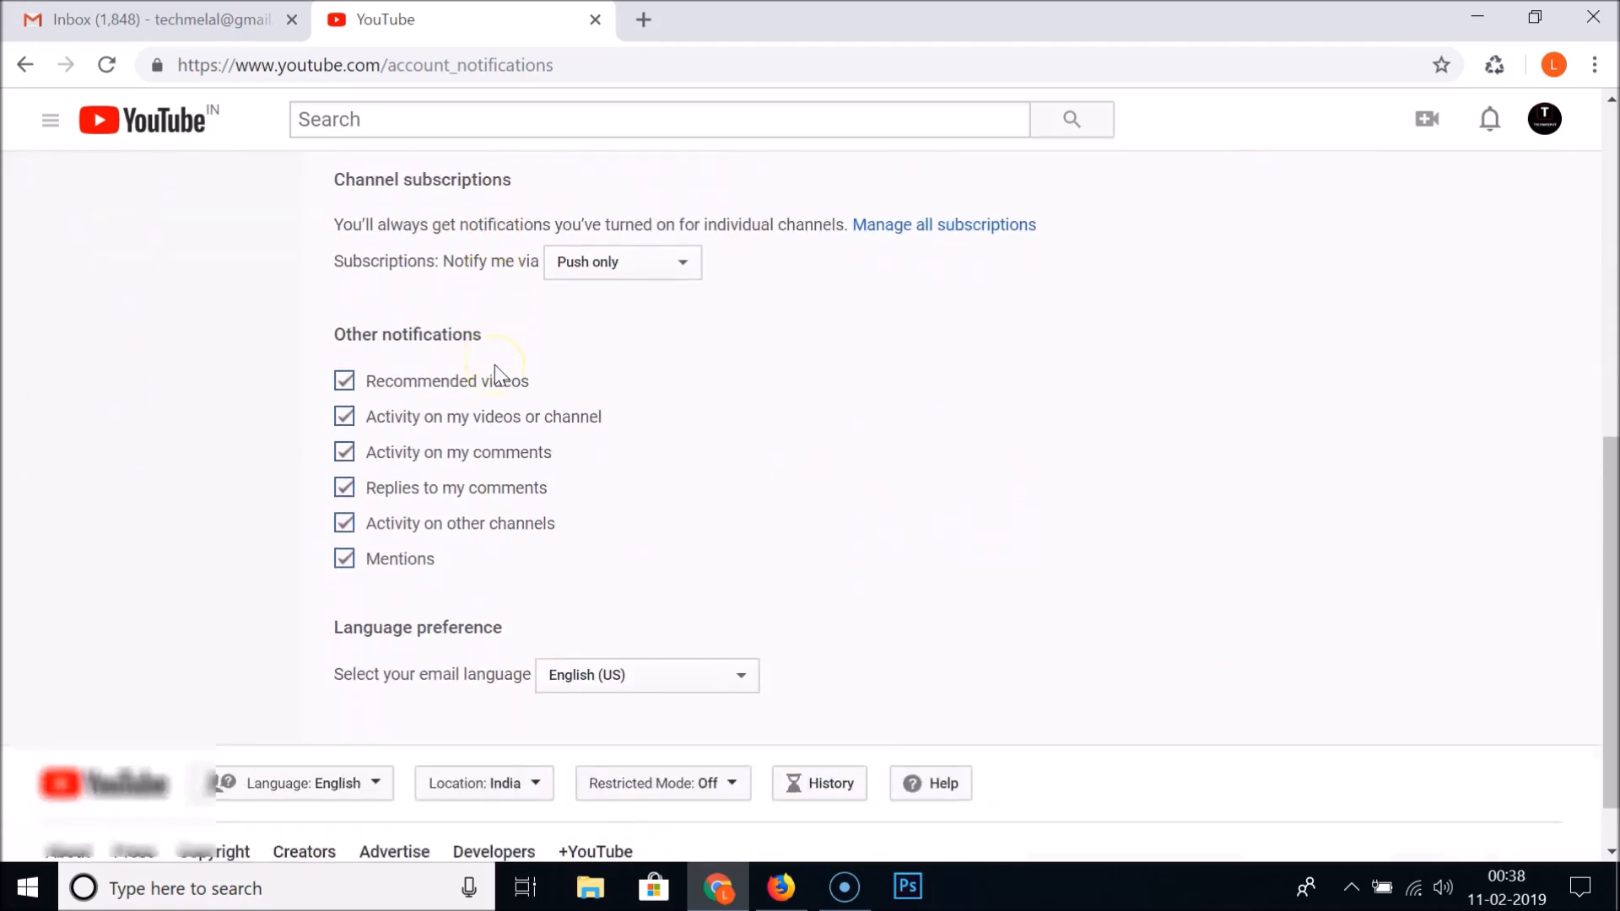
scroll("up", 3)
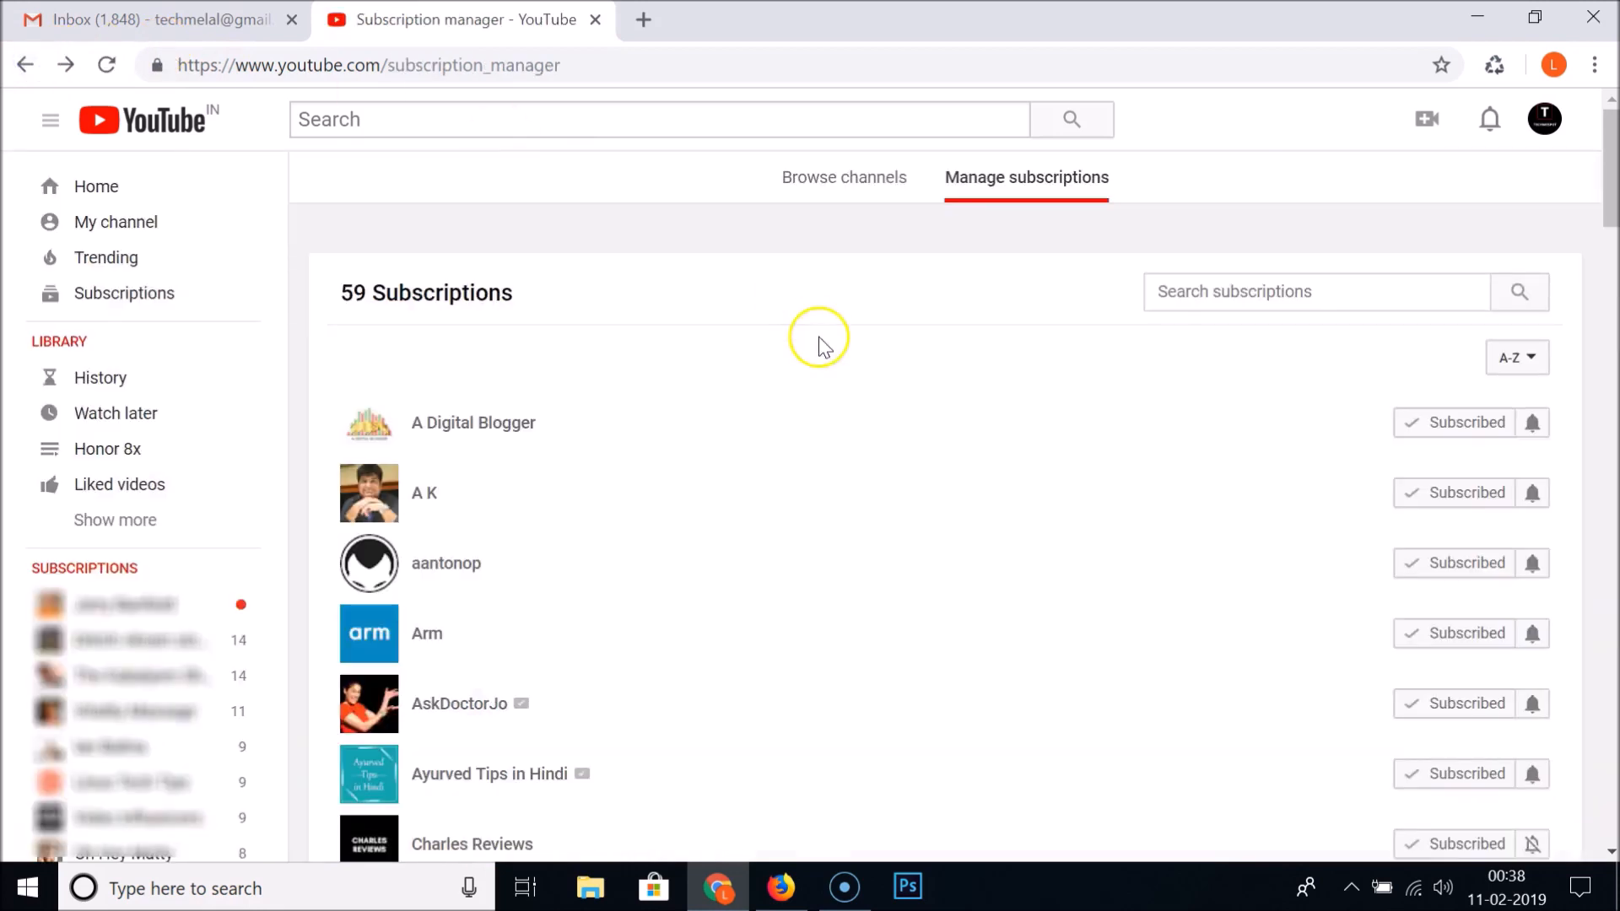
mouse_move(922, 499)
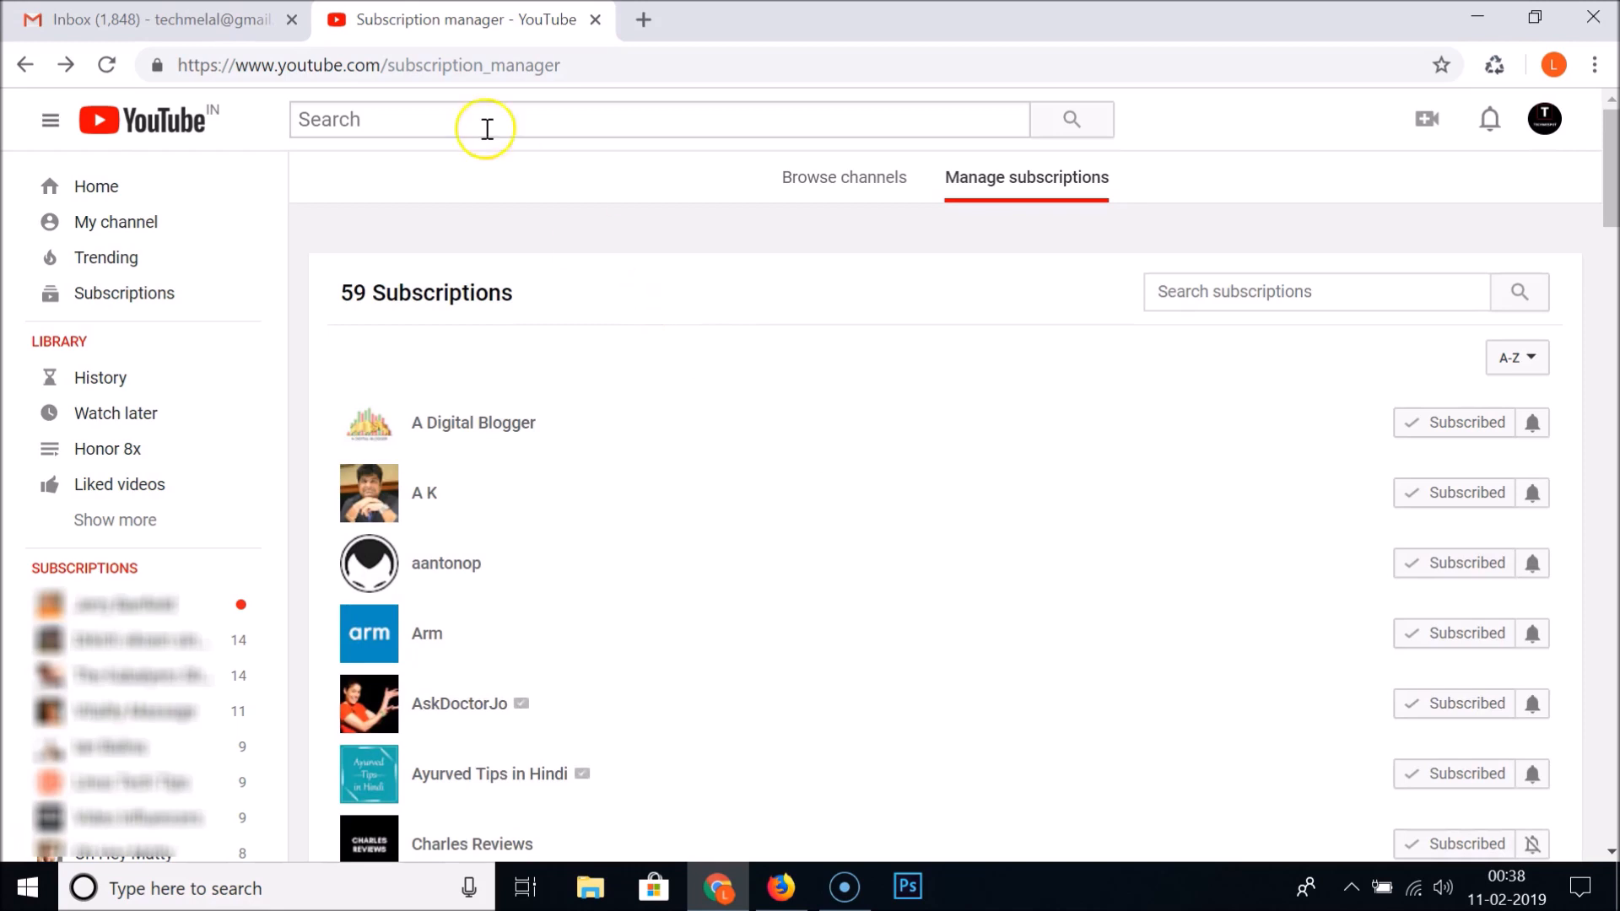
mouse_move(604, 196)
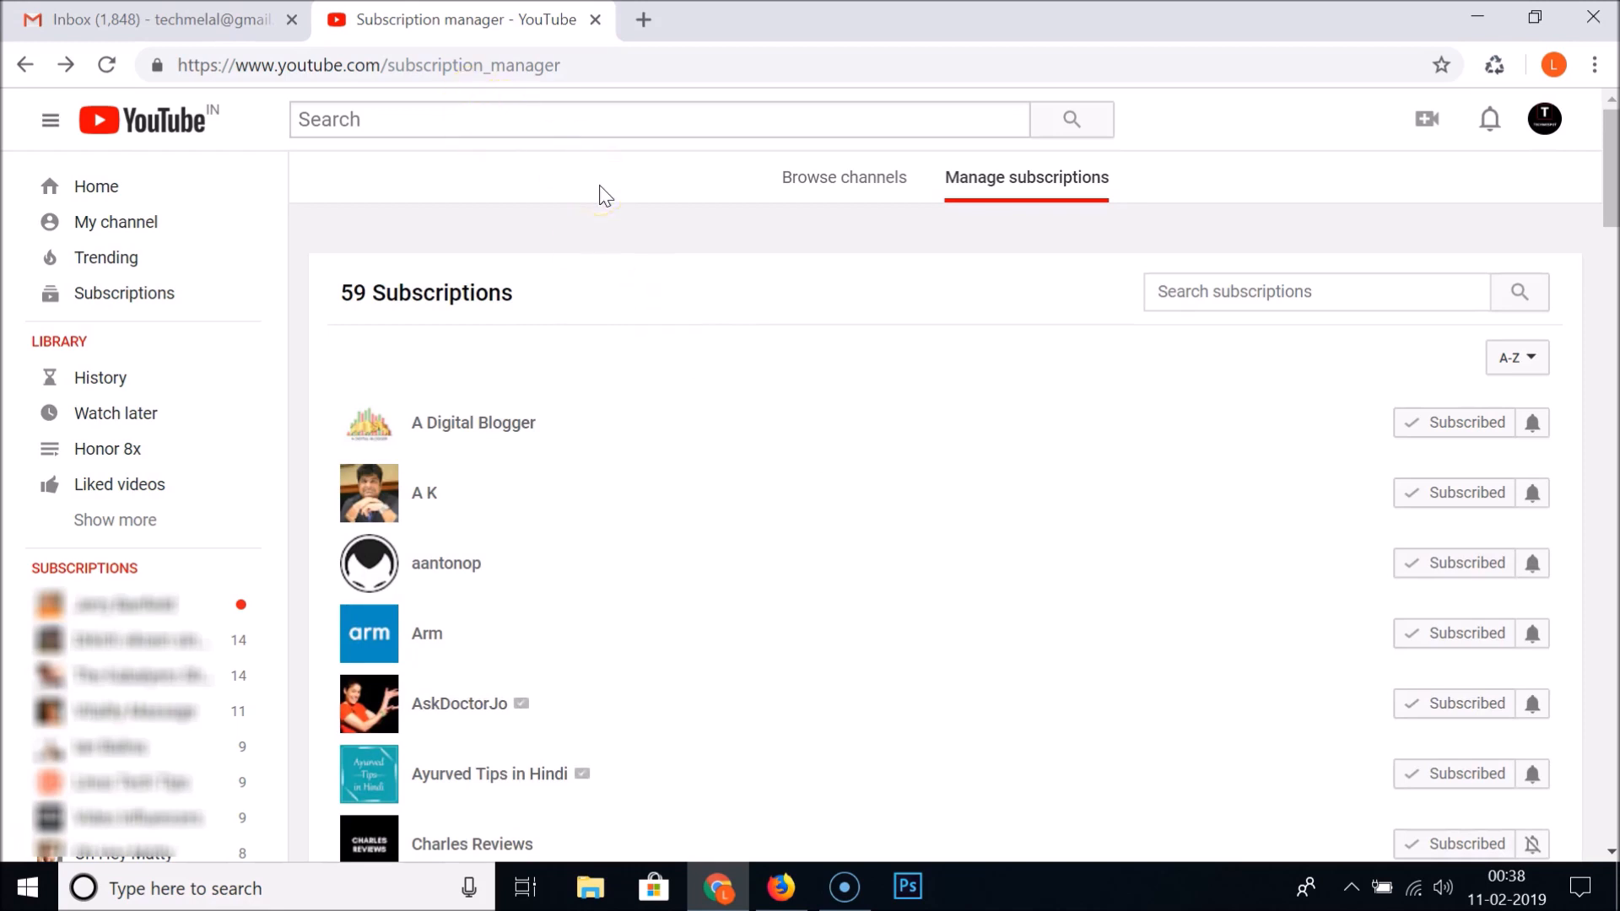
mouse_move(734, 292)
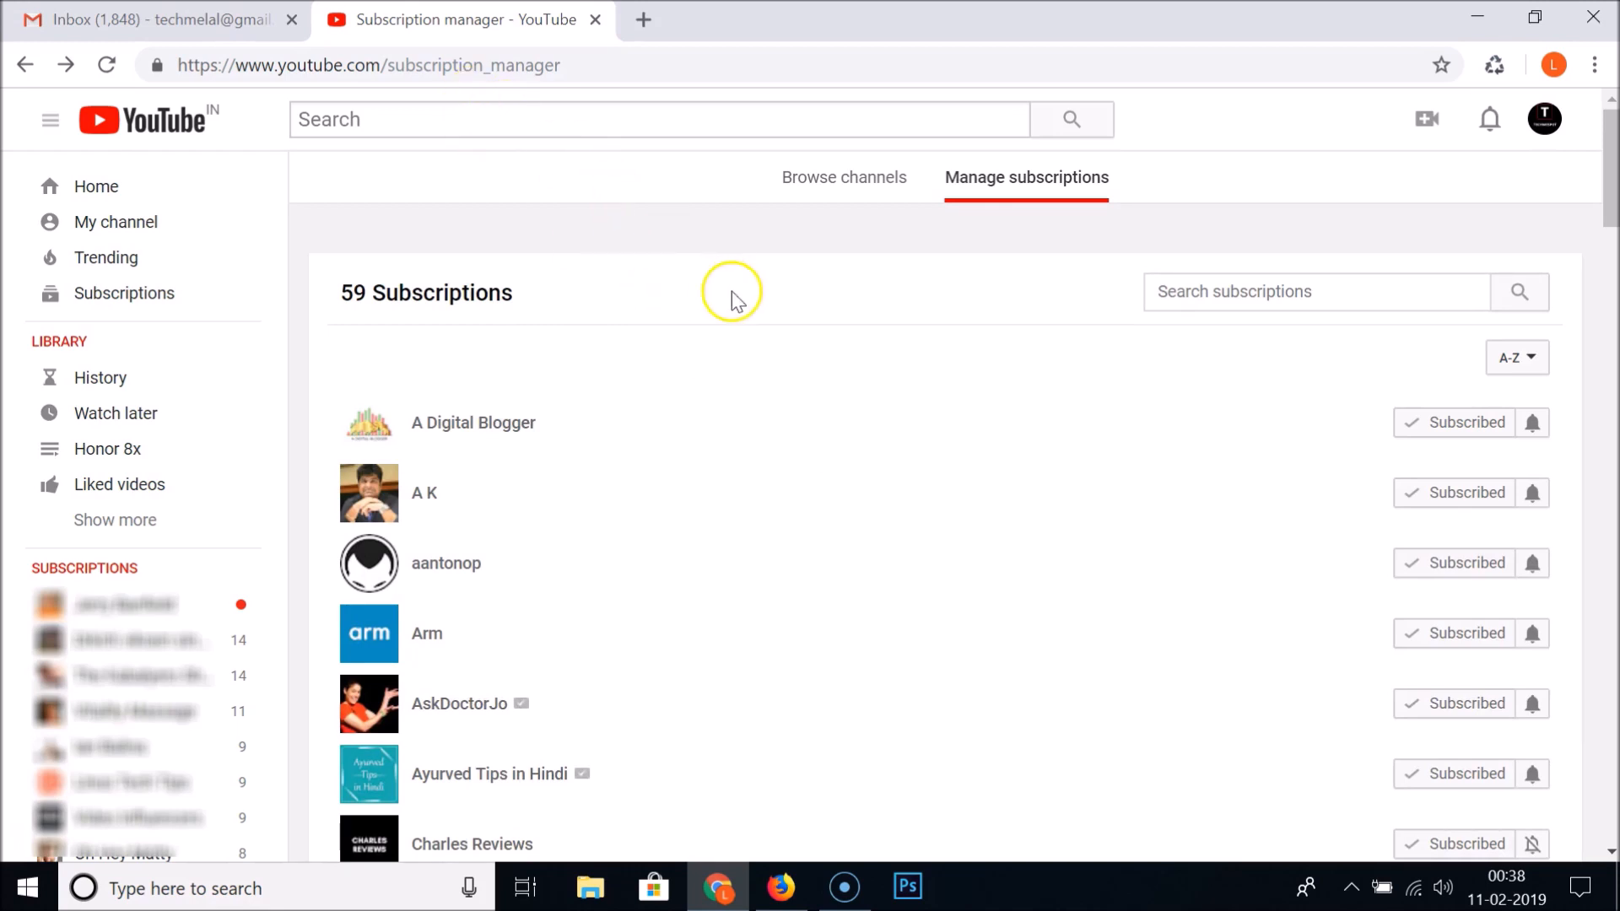